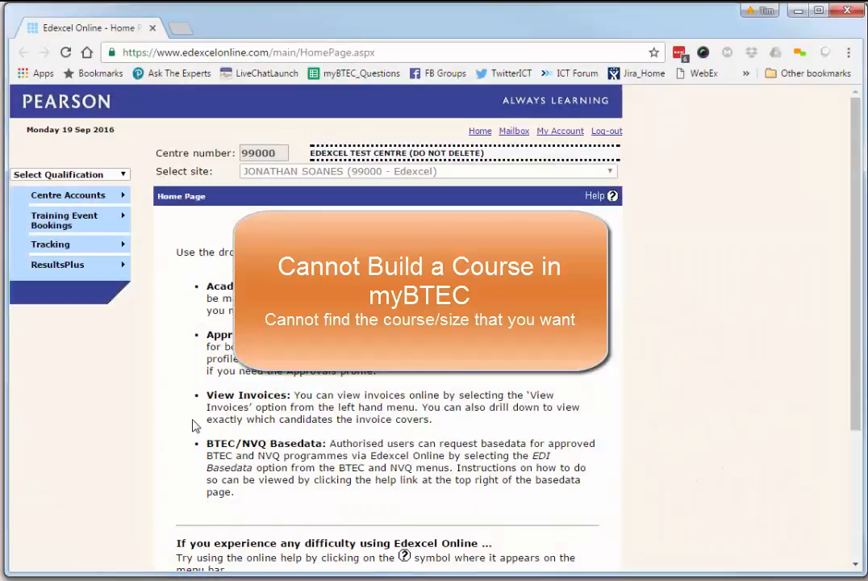
pyautogui.moveTo(124, 178)
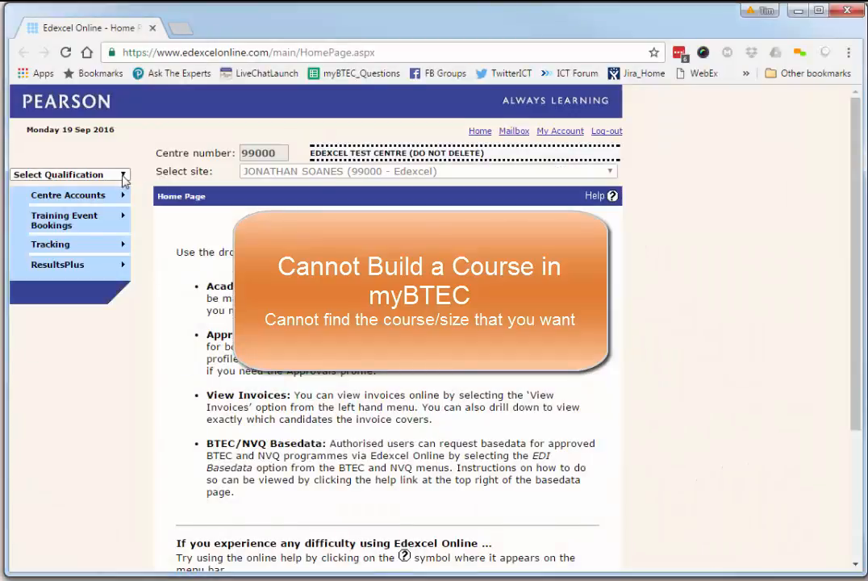
# Switch Edexcel Online to the BTEC qualification area and open the myBTEC service
pyautogui.click(67, 174)
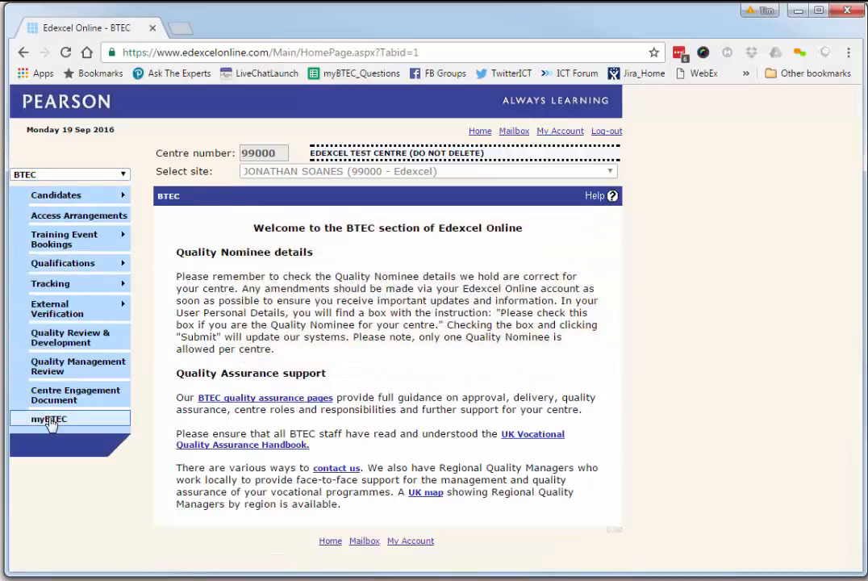
pyautogui.click(48, 420)
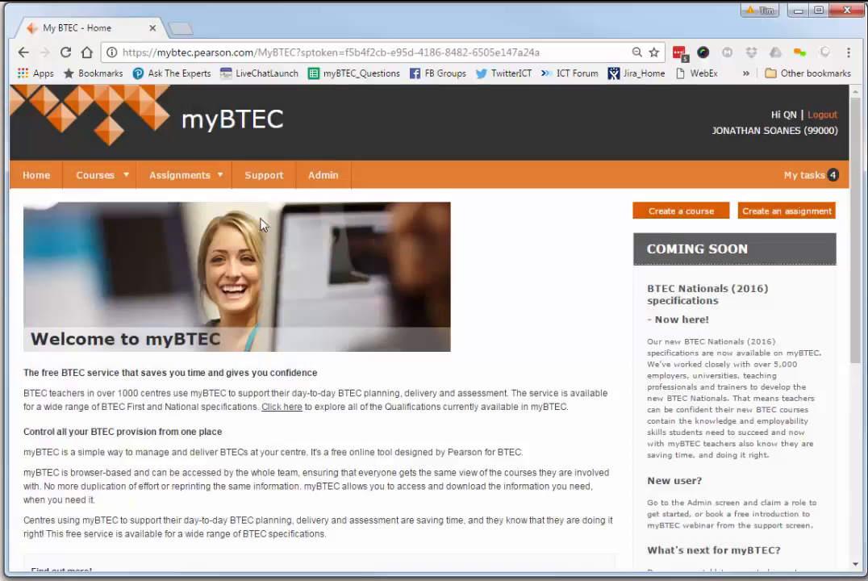
# Follow the 'Click here' link in the myBTEC welcome text to the available qualifications overview
pyautogui.click(184, 174)
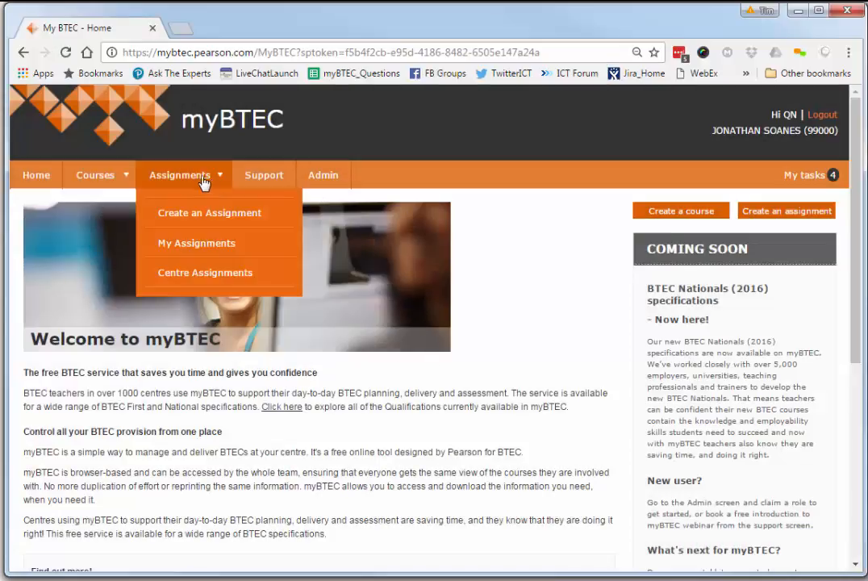
pyautogui.click(253, 377)
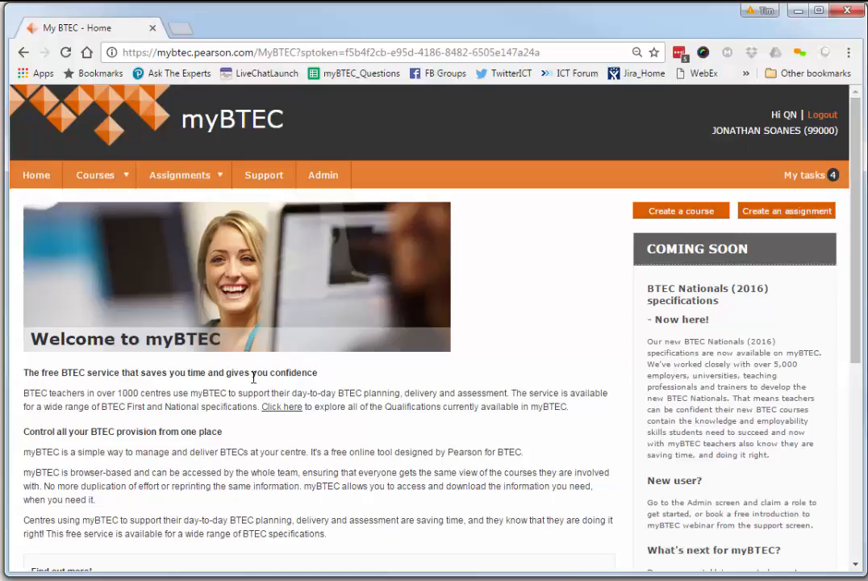
pyautogui.click(281, 407)
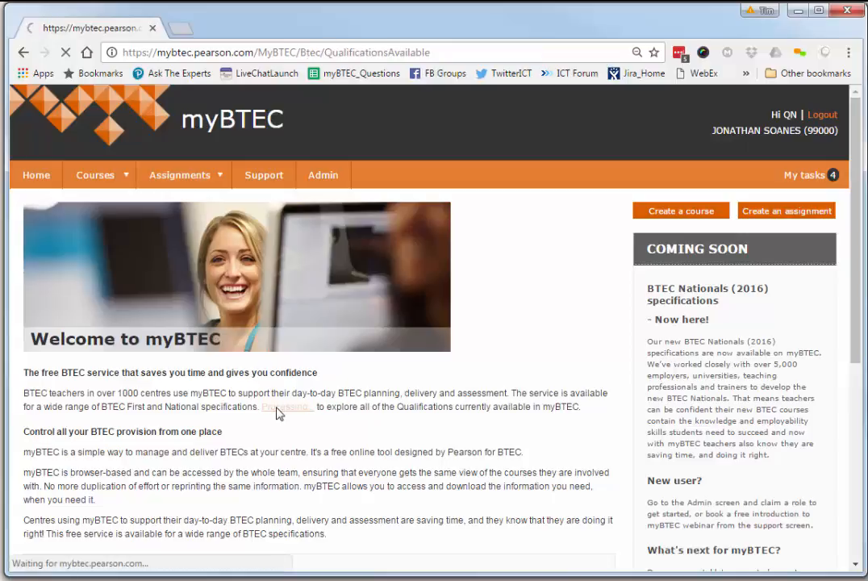
pyautogui.click(284, 407)
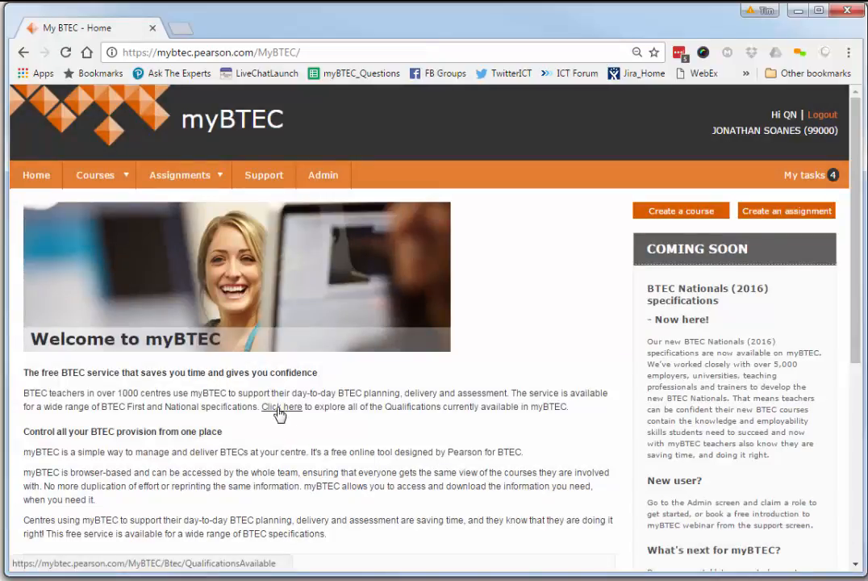
pyautogui.click(282, 406)
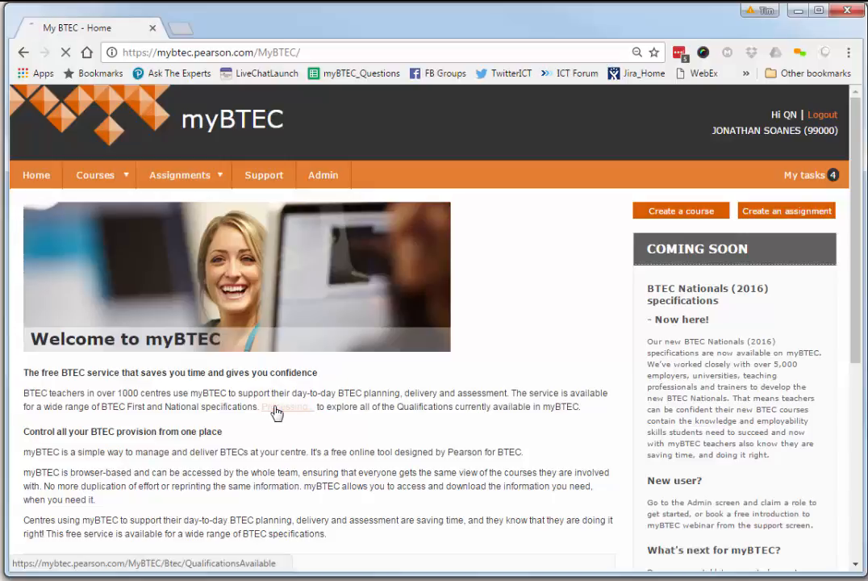
# Choose Performing Arts as the subject and list its qualification suite options
pyautogui.click(287, 406)
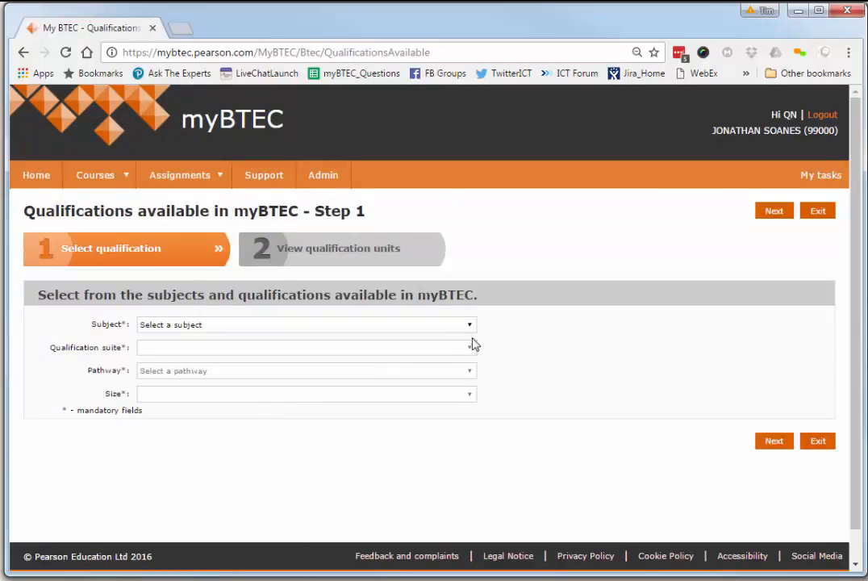
pyautogui.click(307, 325)
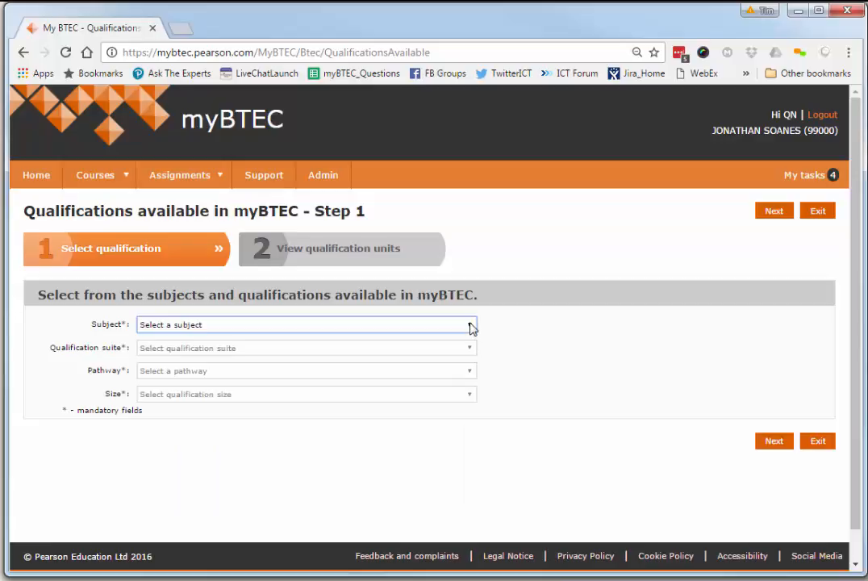
pyautogui.click(305, 324)
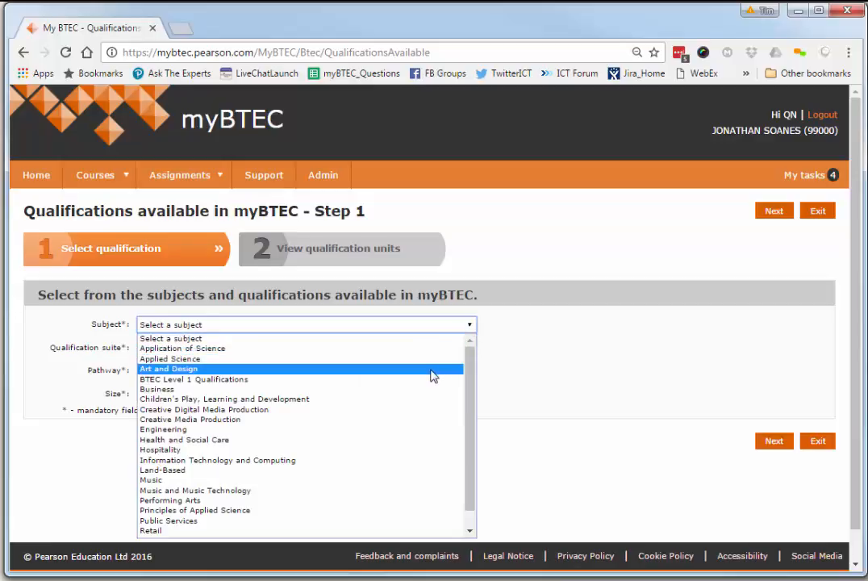
pyautogui.moveTo(415, 398)
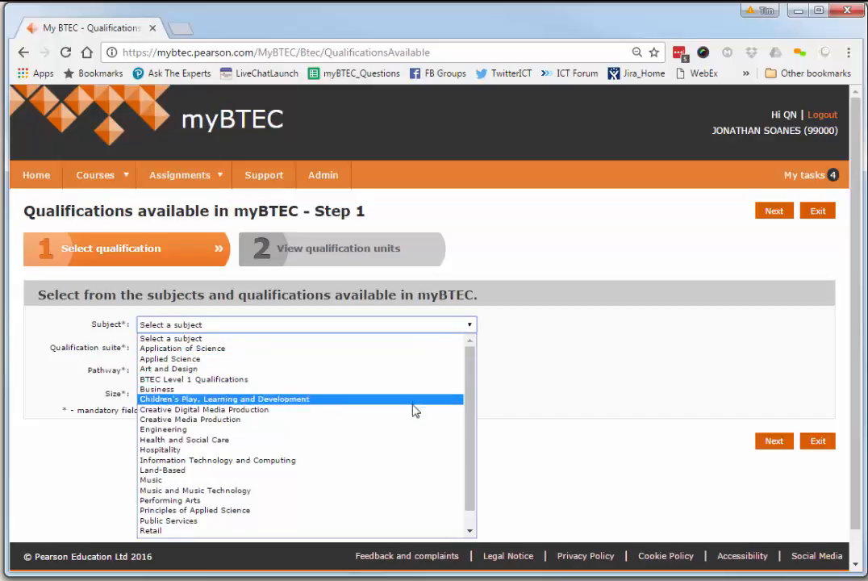
pyautogui.moveTo(384, 501)
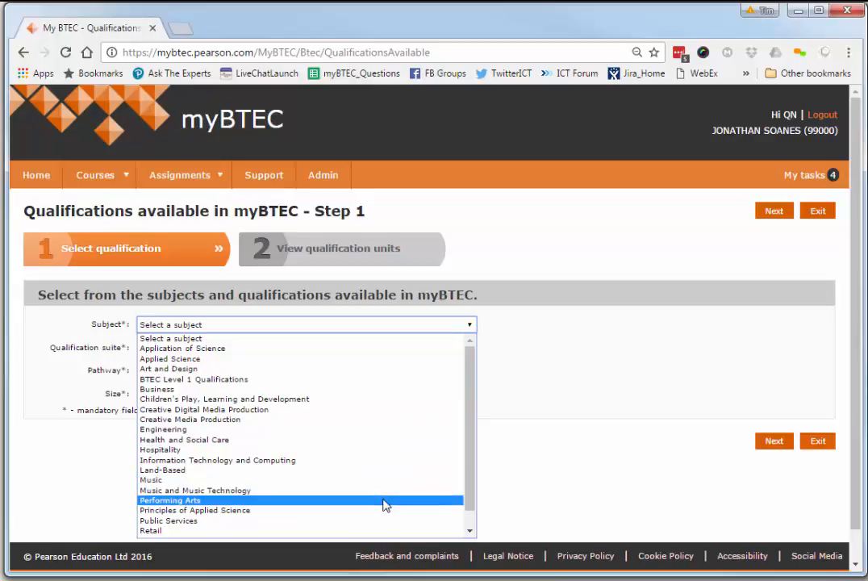
pyautogui.click(169, 500)
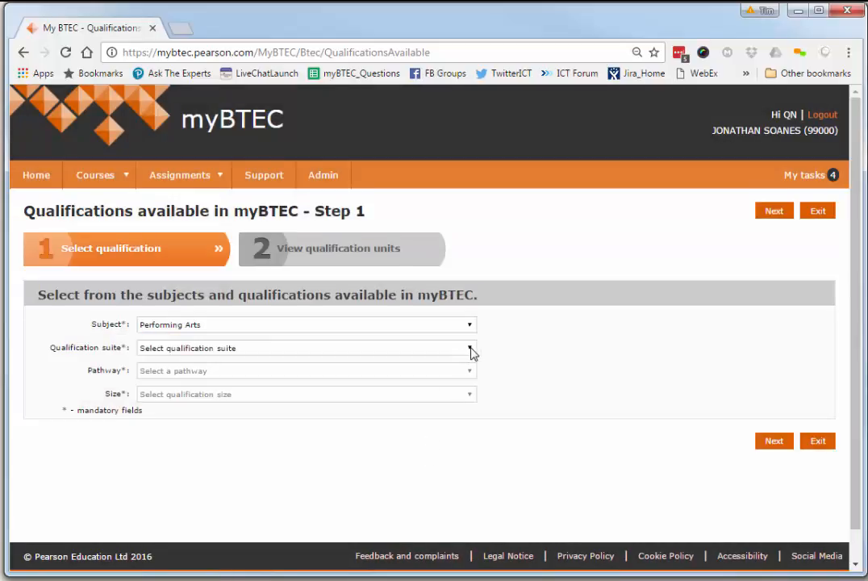
pyautogui.click(306, 348)
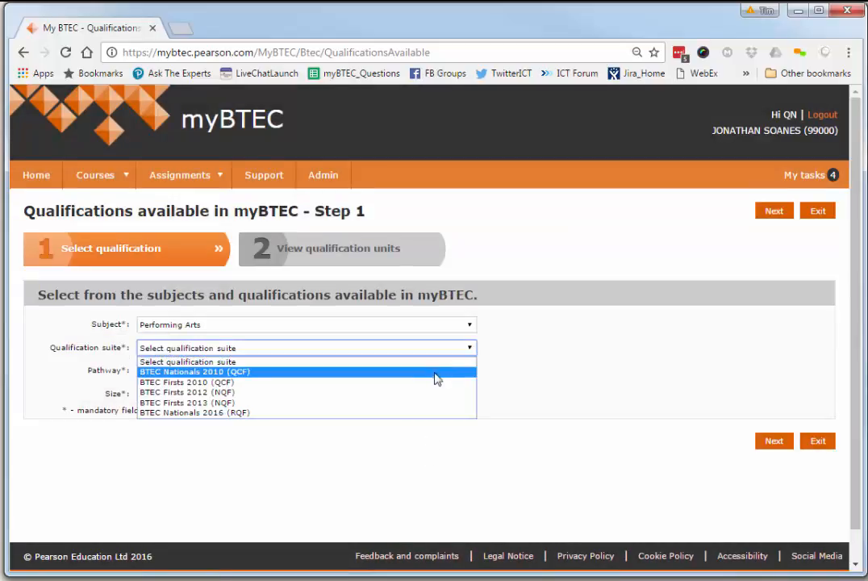
pyautogui.moveTo(411, 380)
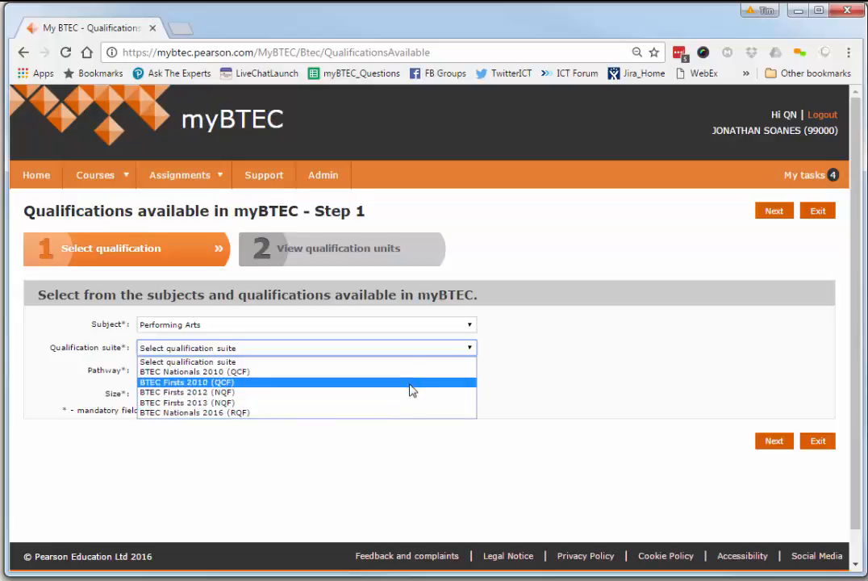
pyautogui.moveTo(406, 403)
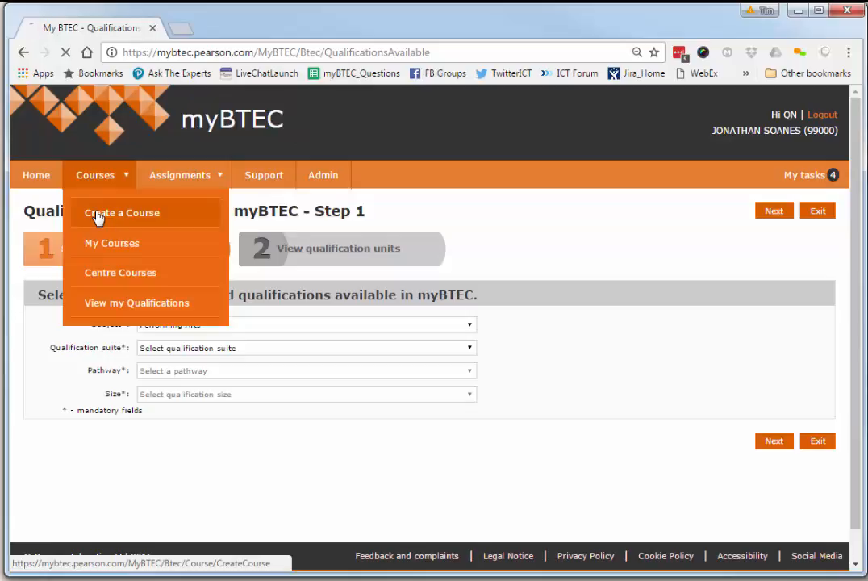
# Start creating a new course and view the subjects offered for it
pyautogui.click(123, 213)
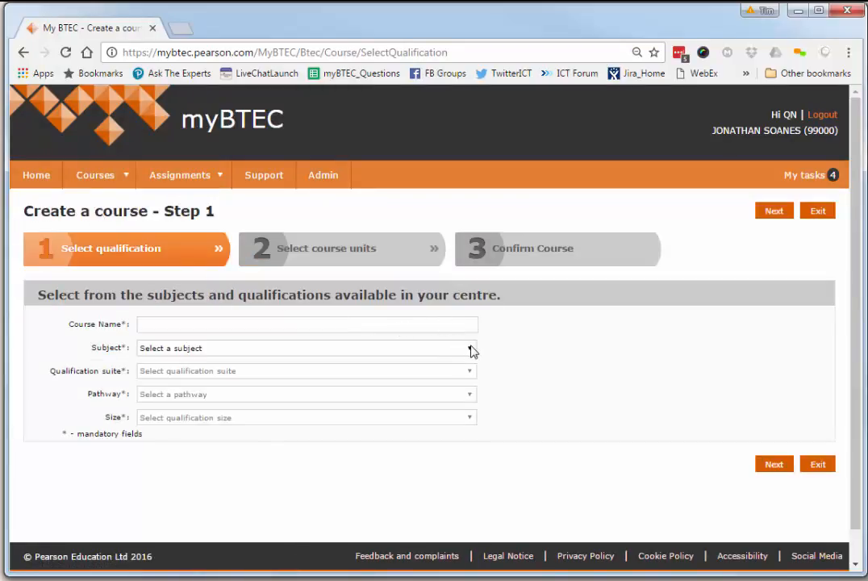
pyautogui.click(306, 349)
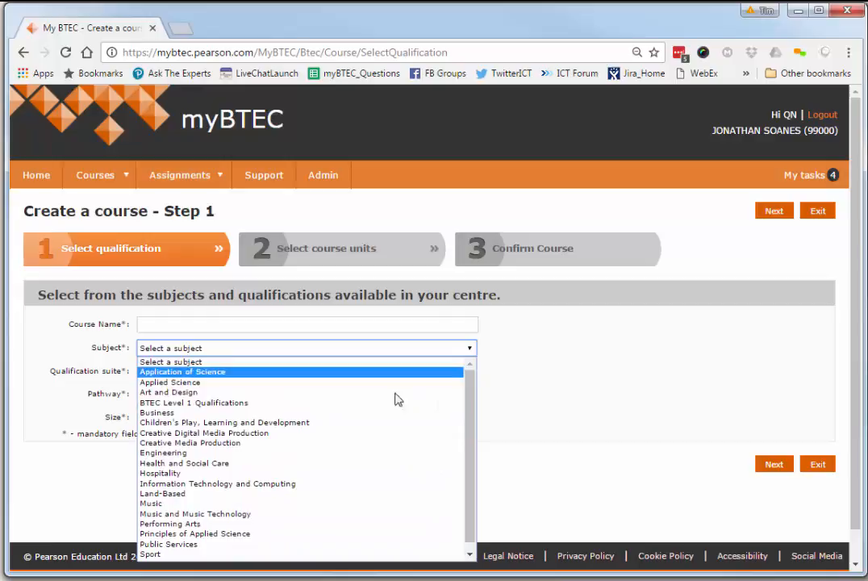
pyautogui.moveTo(218, 484)
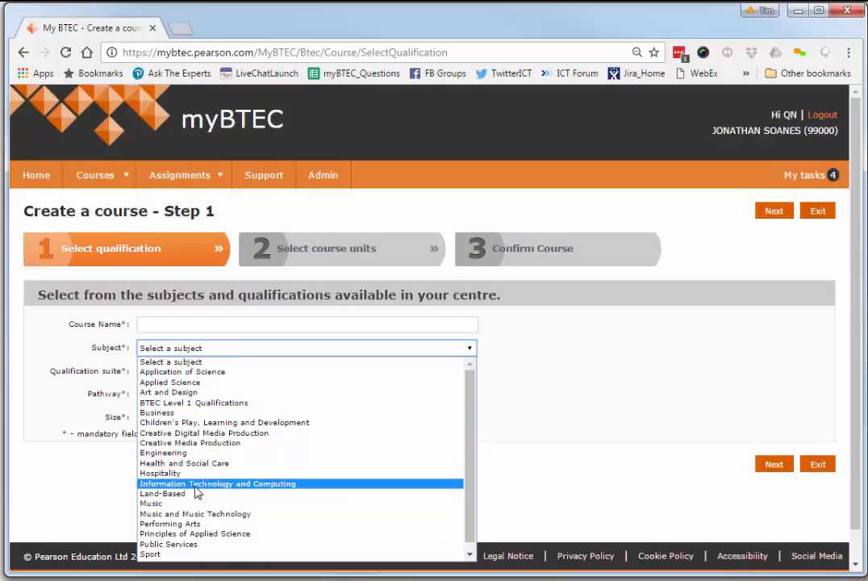
pyautogui.moveTo(168, 393)
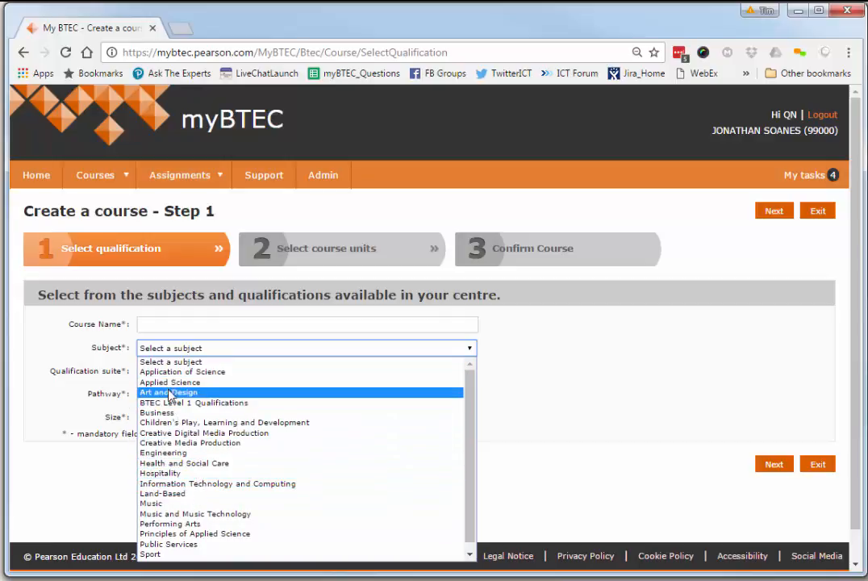
pyautogui.moveTo(174, 532)
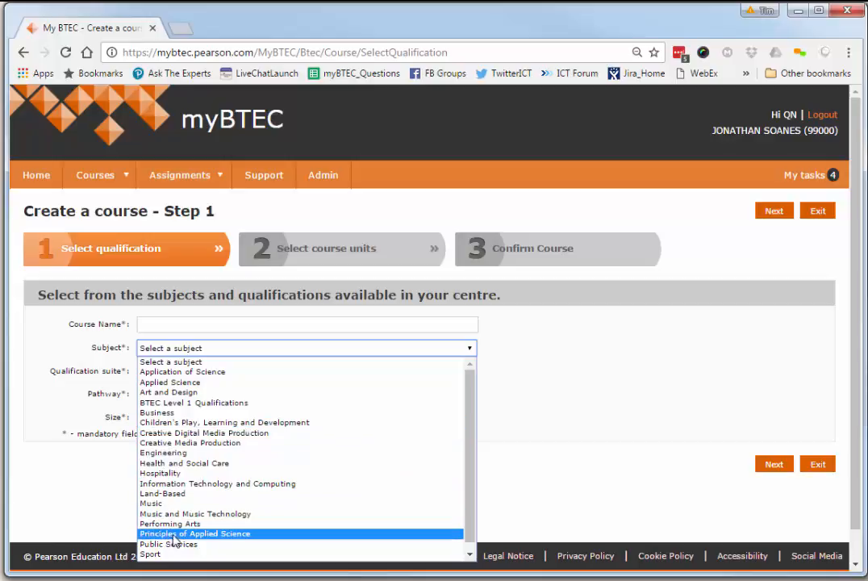
pyautogui.moveTo(152, 555)
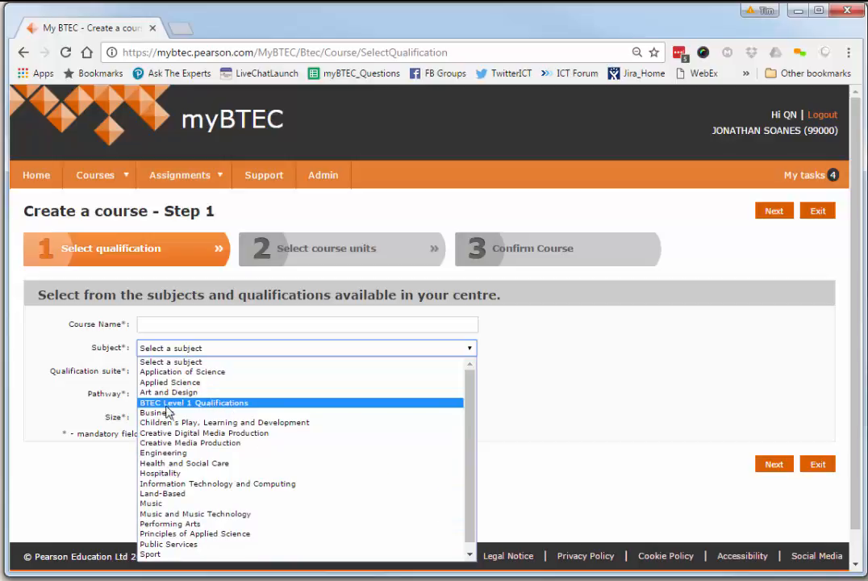
pyautogui.moveTo(225, 442)
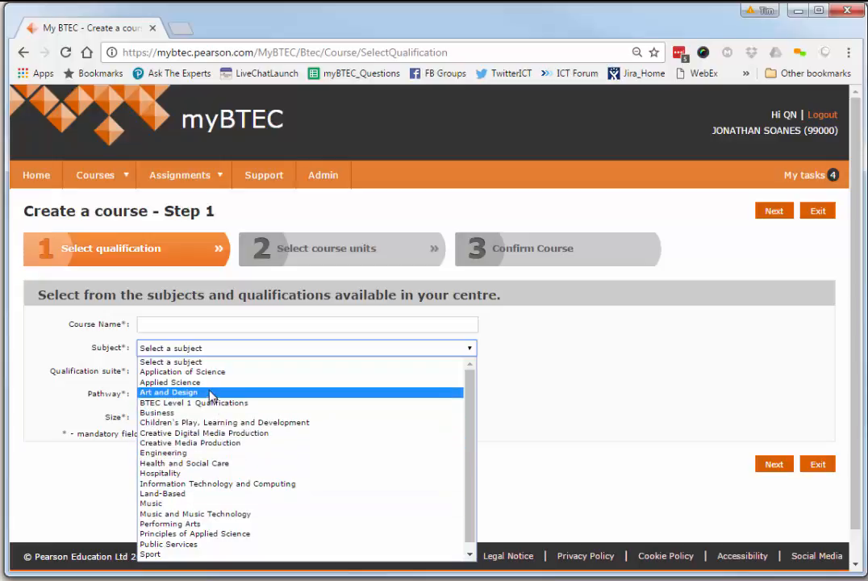
pyautogui.moveTo(208, 404)
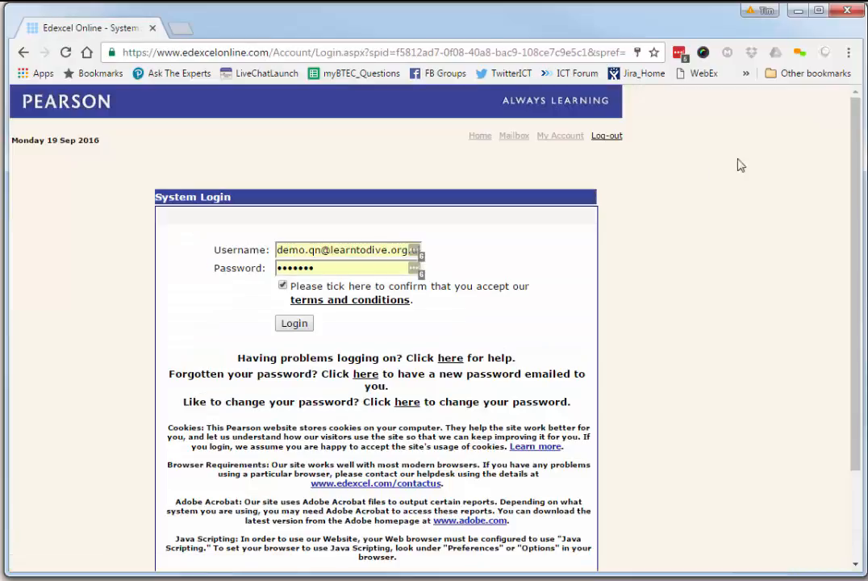
# Sign in to Edexcel Online with the filled credentials and accepted terms
pyautogui.click(294, 323)
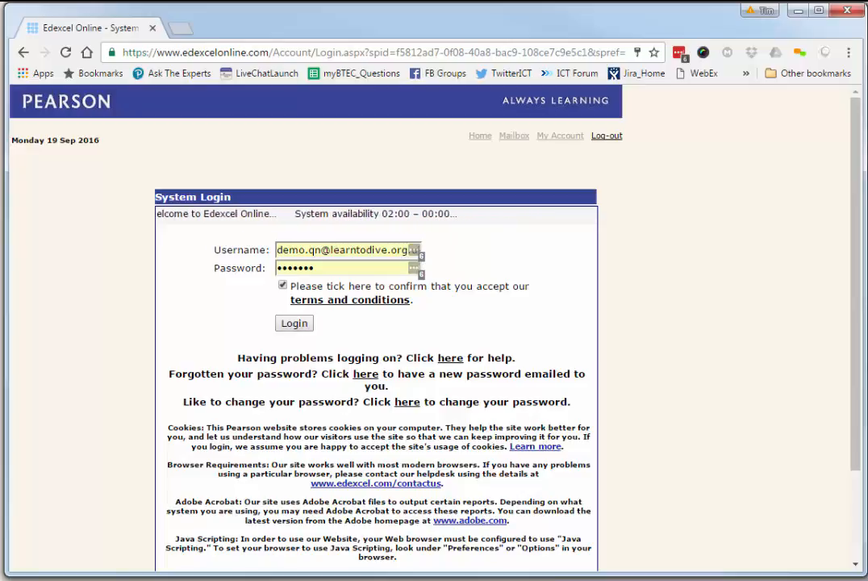
pyautogui.click(294, 323)
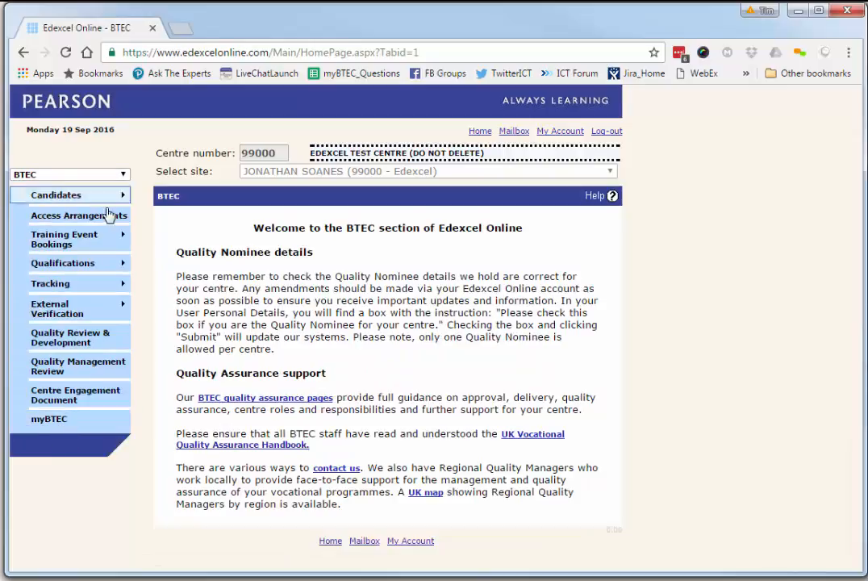
# Open Approved Programmes under Qualifications to show the centre's approved BTEC awards and units
pyautogui.click(63, 263)
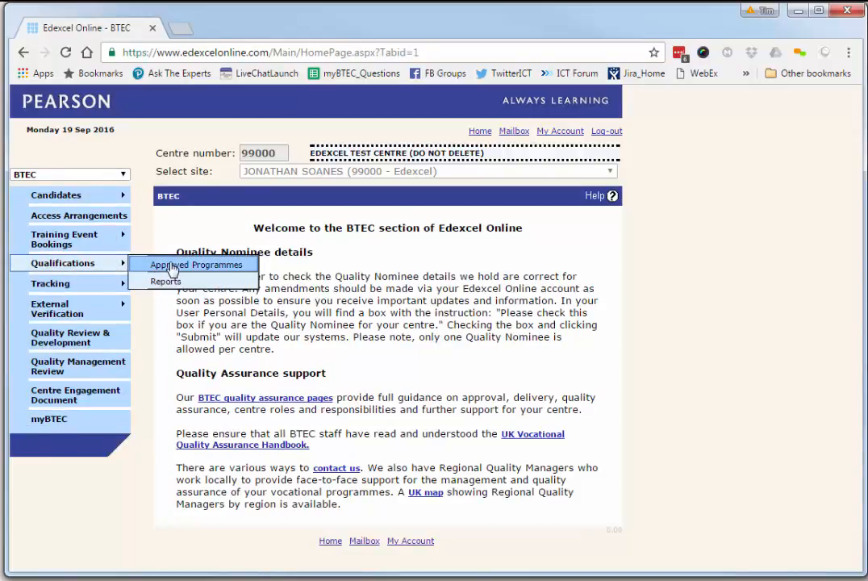
pyautogui.moveTo(174, 277)
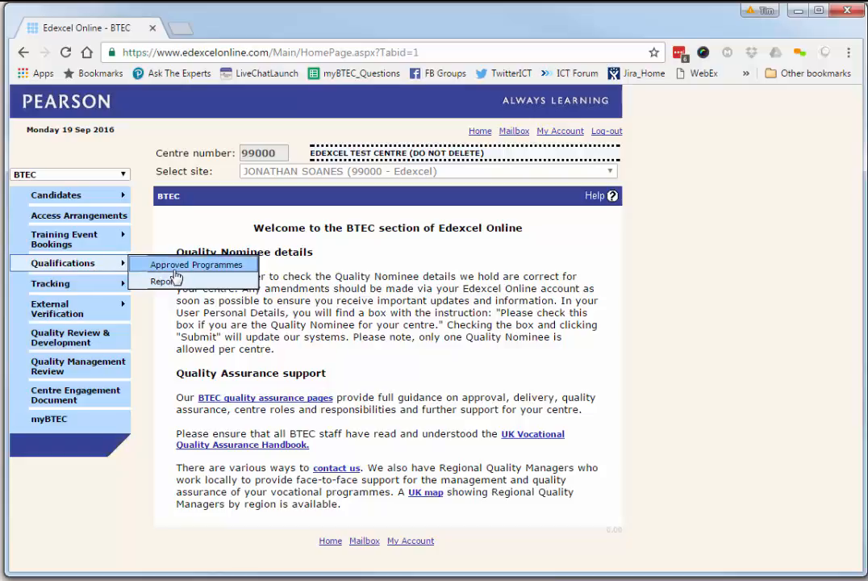
pyautogui.moveTo(36, 176)
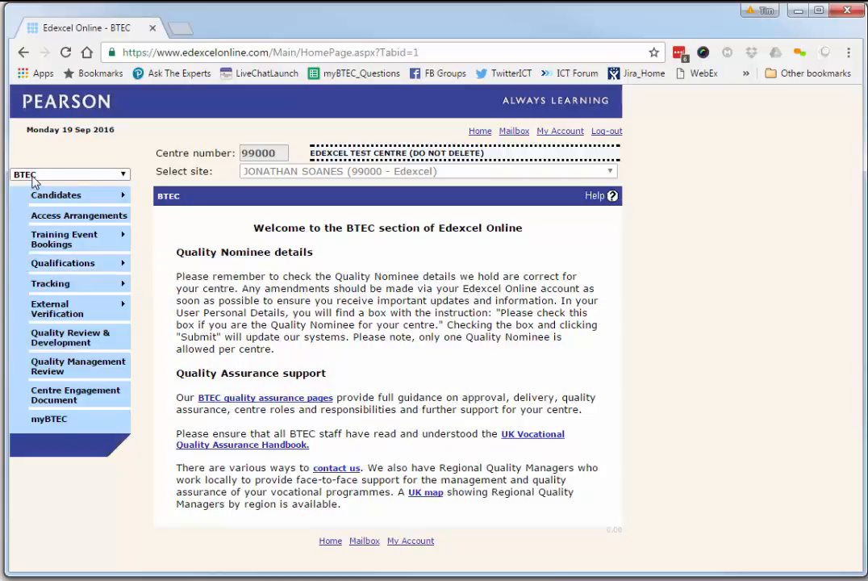
pyautogui.click(67, 174)
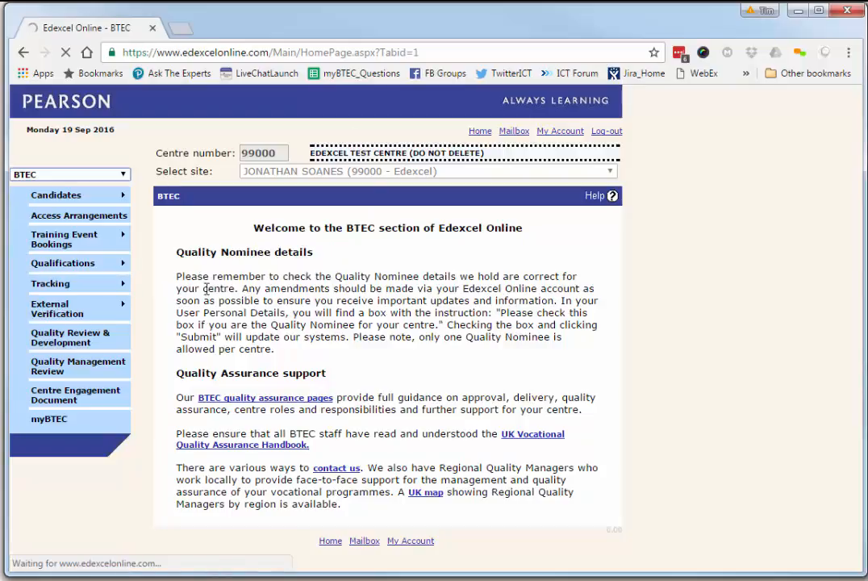
pyautogui.moveTo(294, 362)
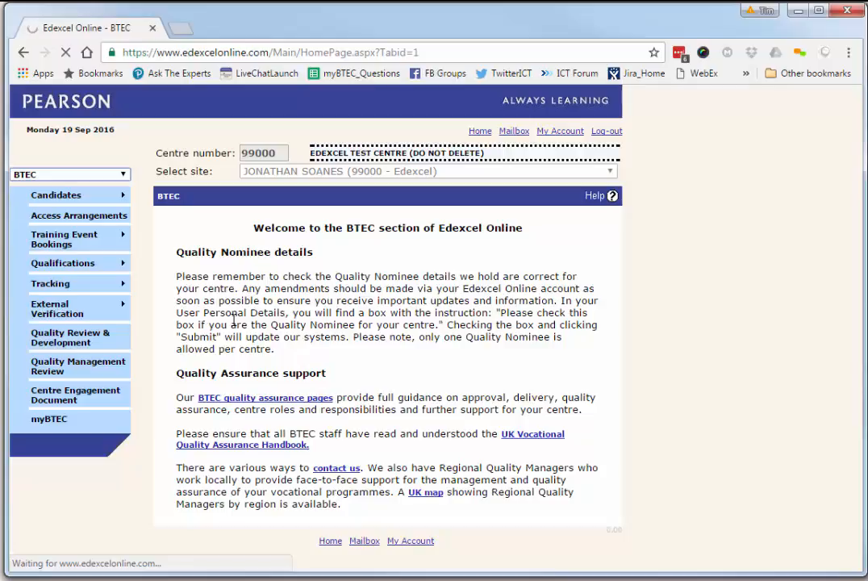
pyautogui.click(52, 282)
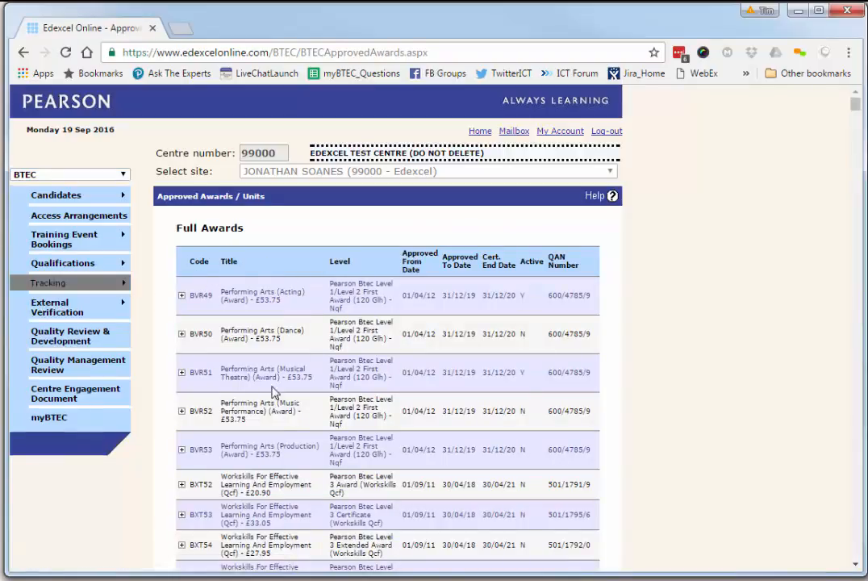
pyautogui.scroll(-3)
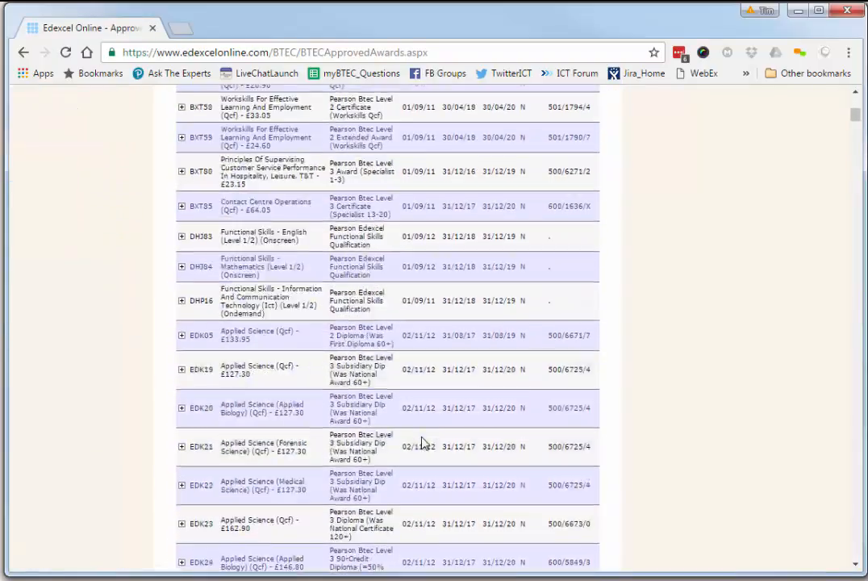
pyautogui.scroll(-3)
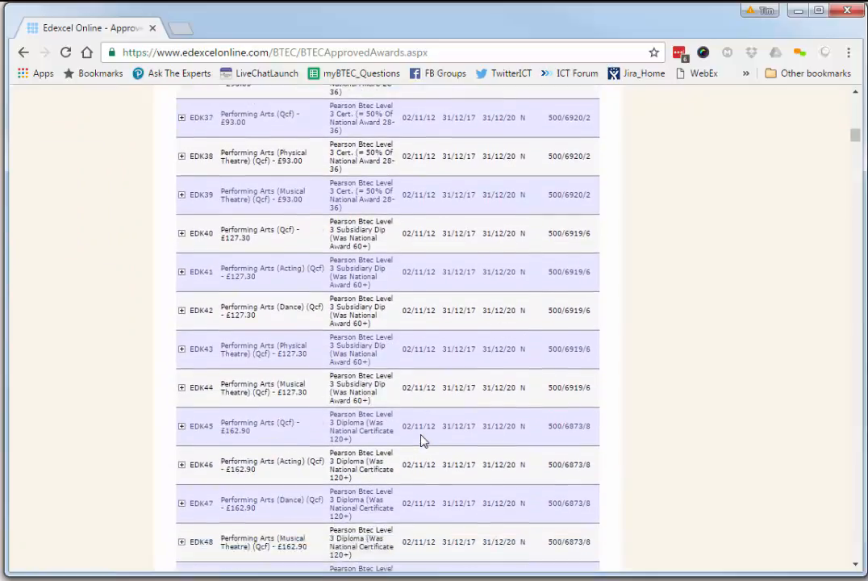
pyautogui.scroll(-3)
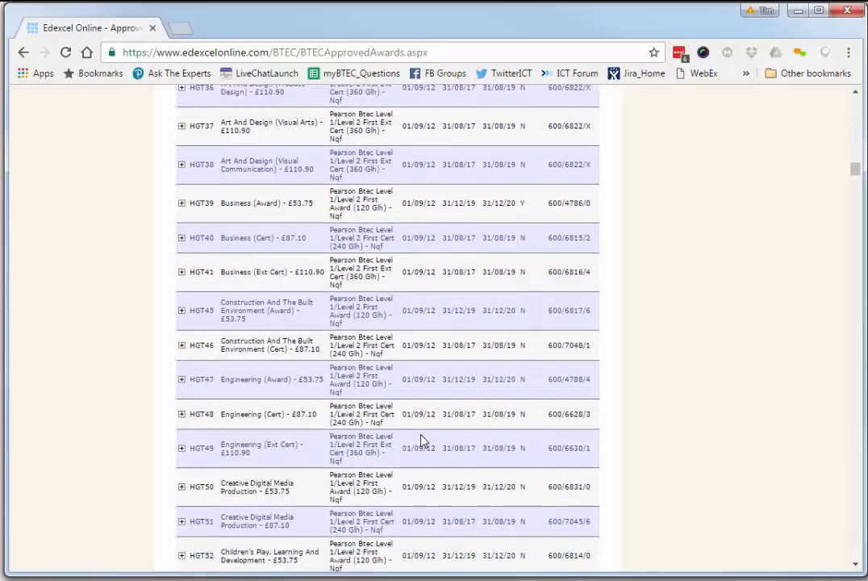
pyautogui.scroll(-3)
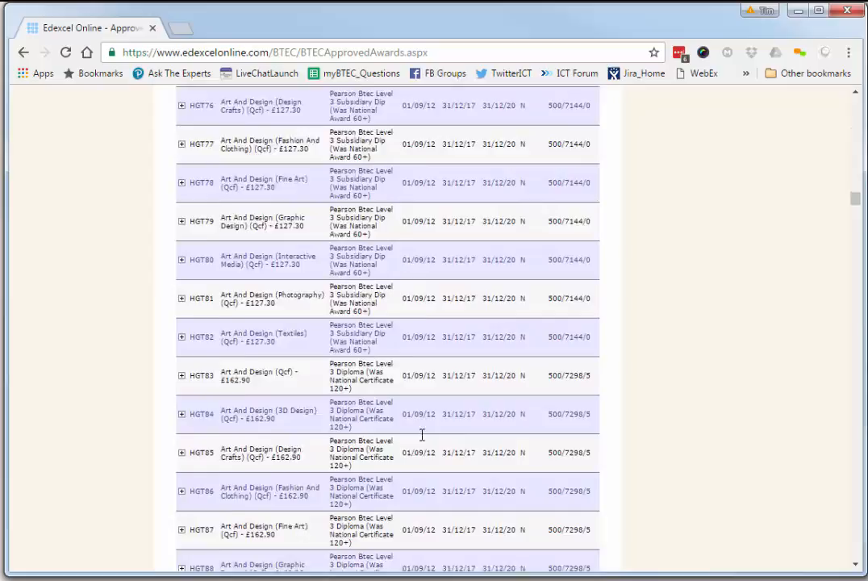
pyautogui.scroll(-3)
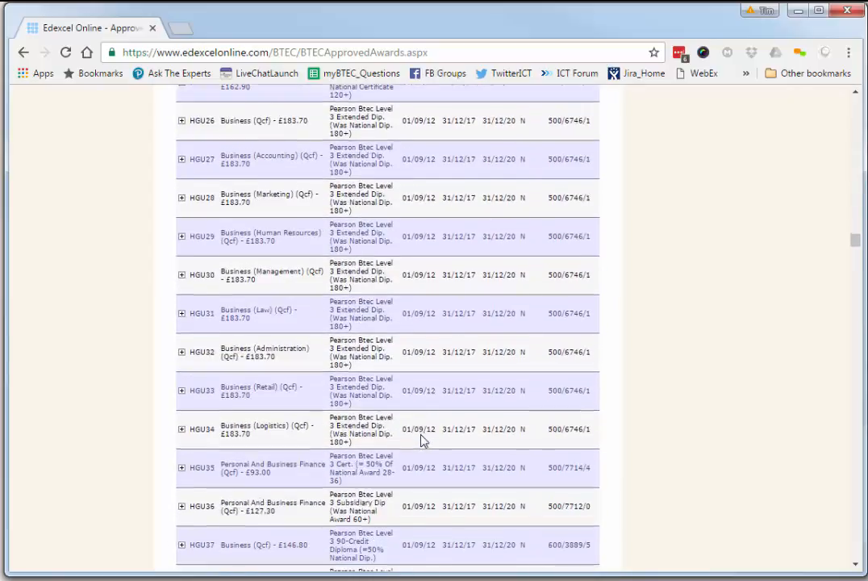
pyautogui.scroll(-3)
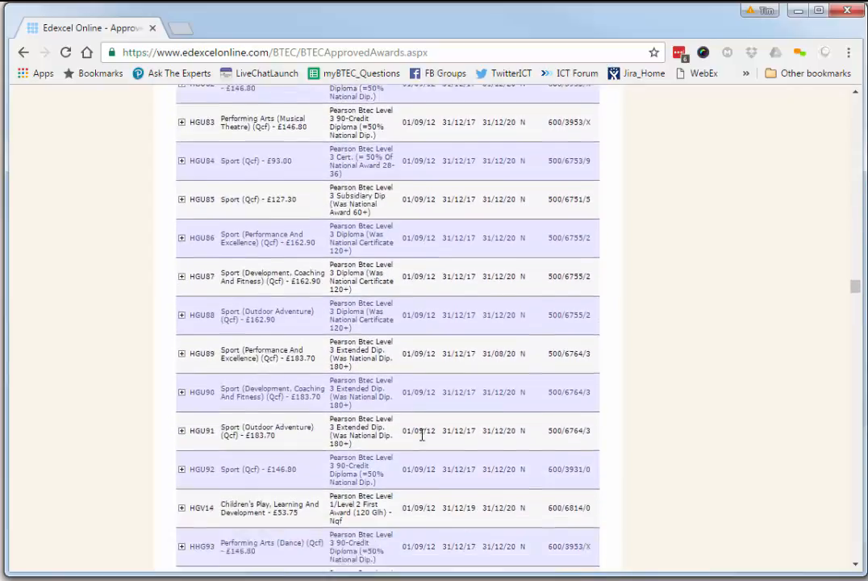
pyautogui.scroll(-3)
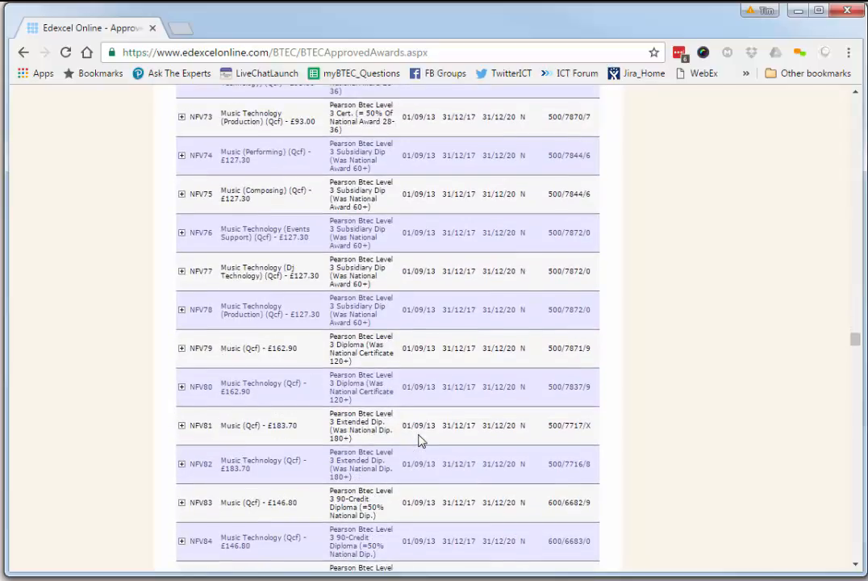
pyautogui.scroll(-3)
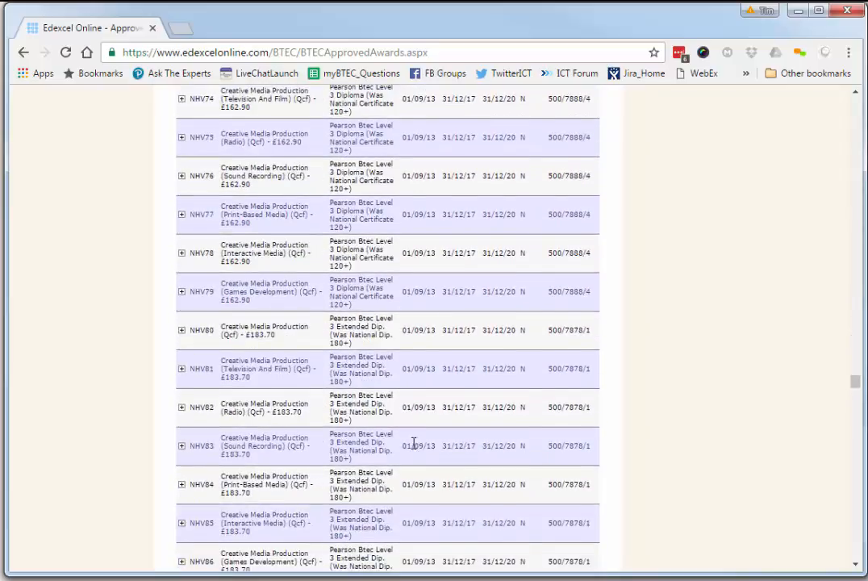
pyautogui.scroll(-3)
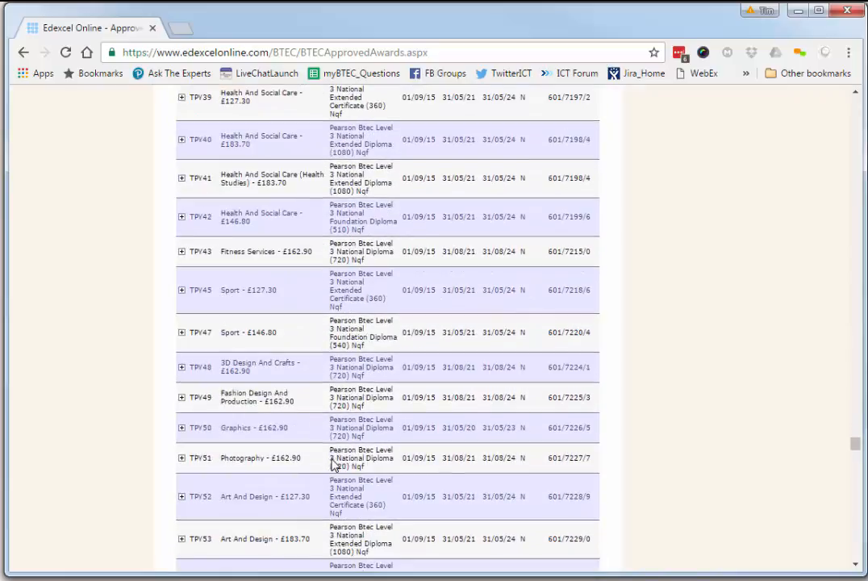
pyautogui.scroll(-3)
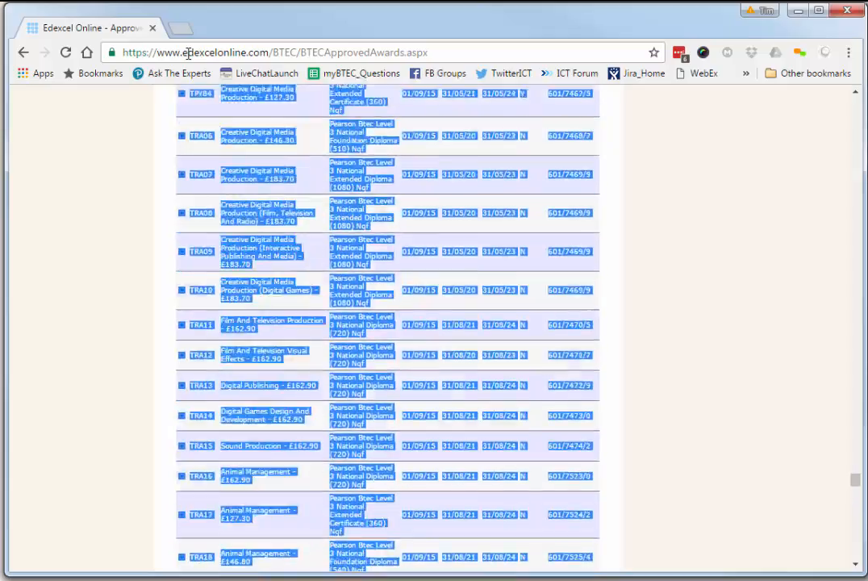
# Scroll down the approved awards table to review it before selecting and copying the whole page
pyautogui.scroll(-3)
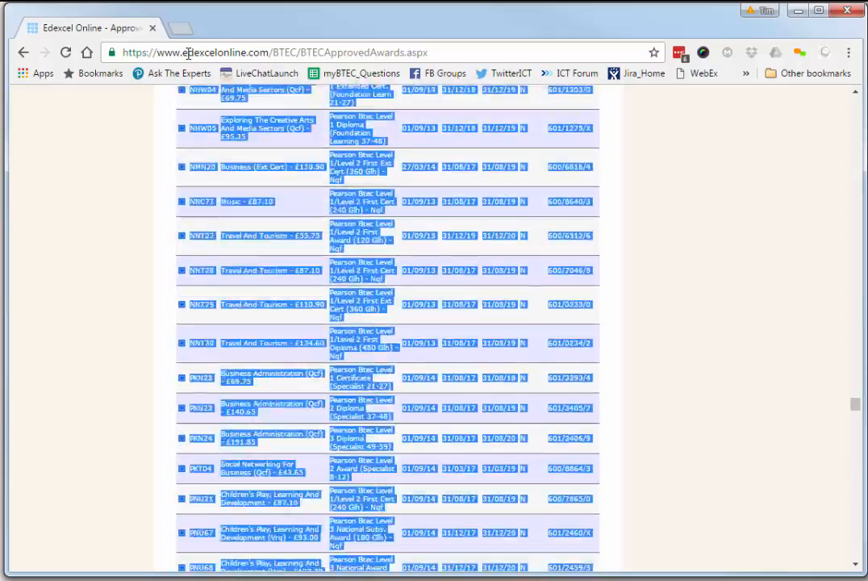
pyautogui.scroll(-3)
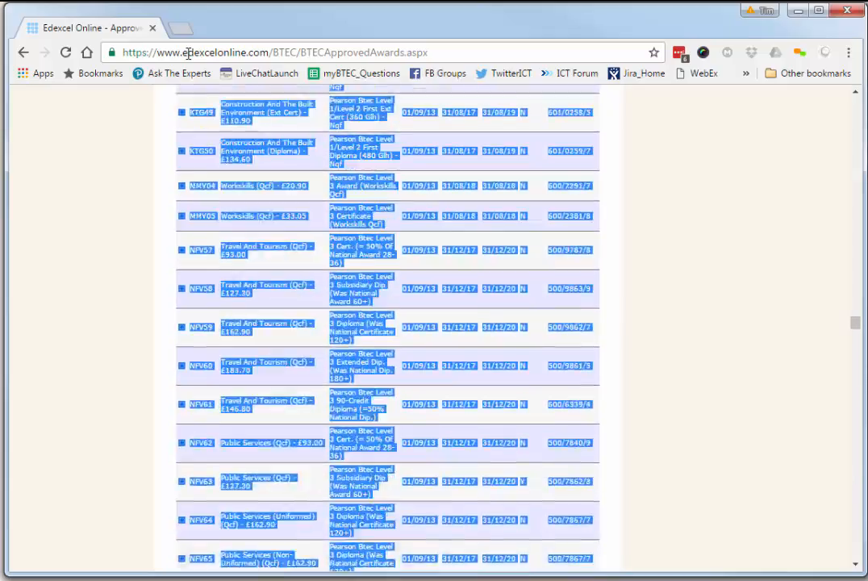
pyautogui.scroll(-3)
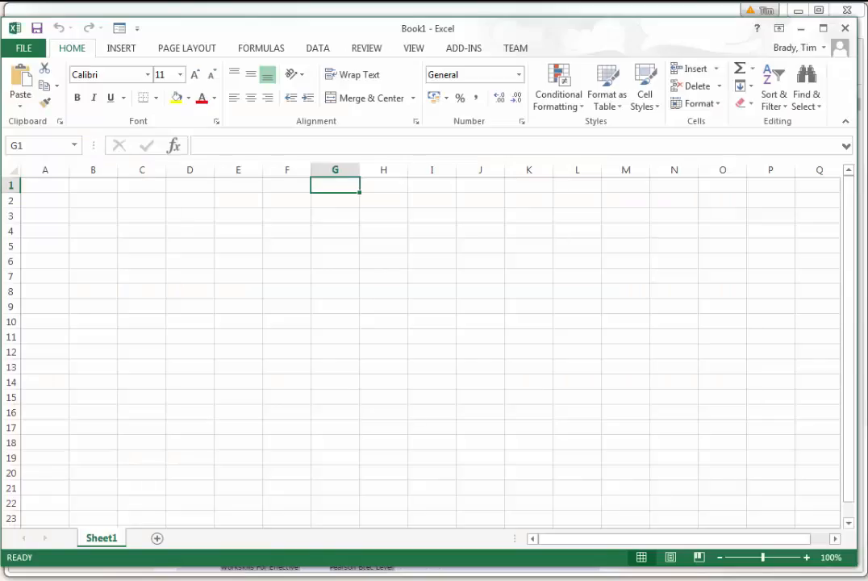
# Paste the copied programmes list into cell A1 using Match Destination Formatting
pyautogui.rightClick(45, 185)
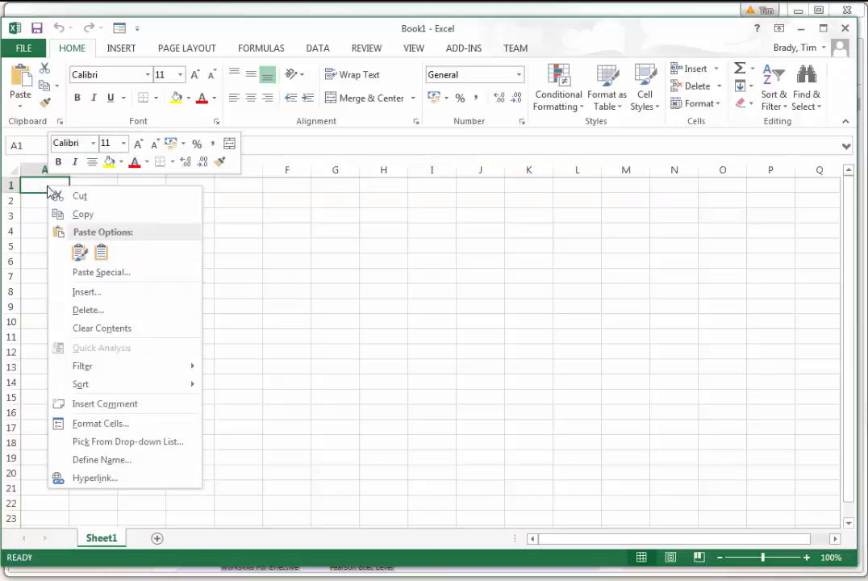
pyautogui.moveTo(102, 255)
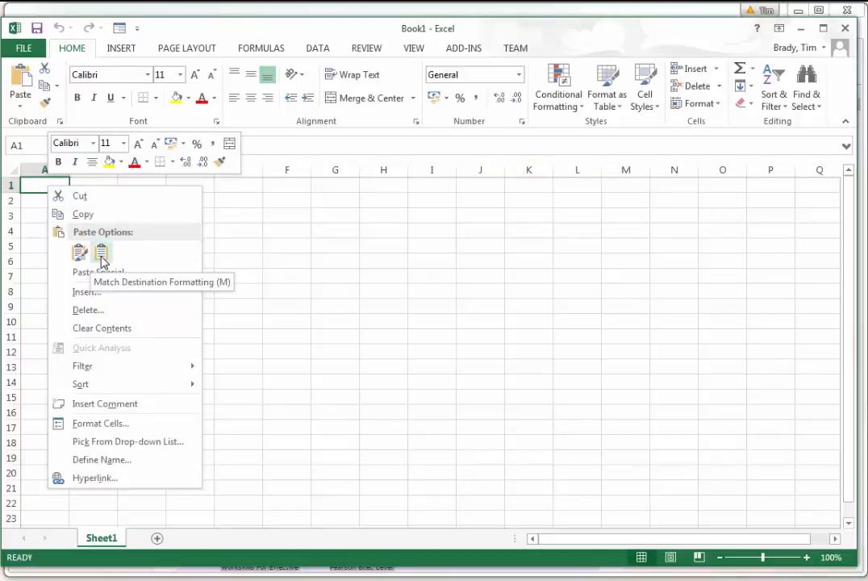
pyautogui.click(81, 252)
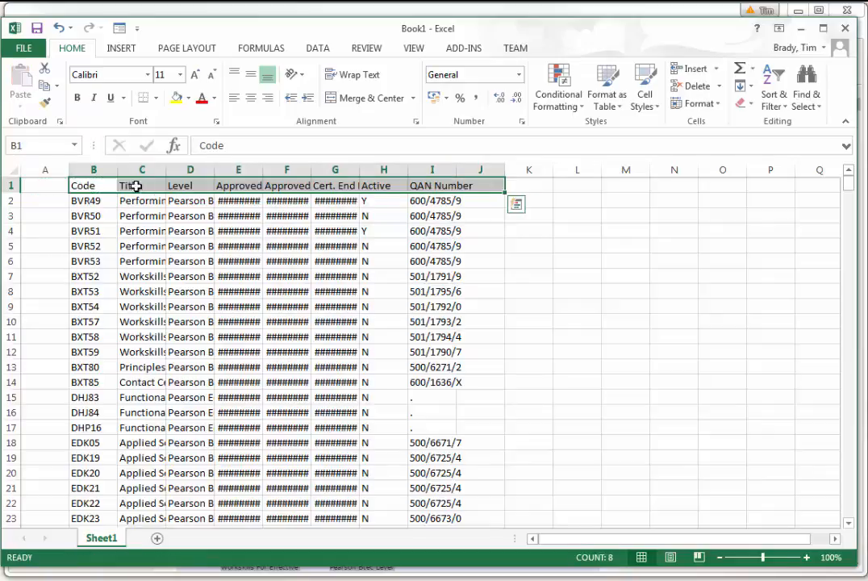
pyautogui.rightClick(45, 169)
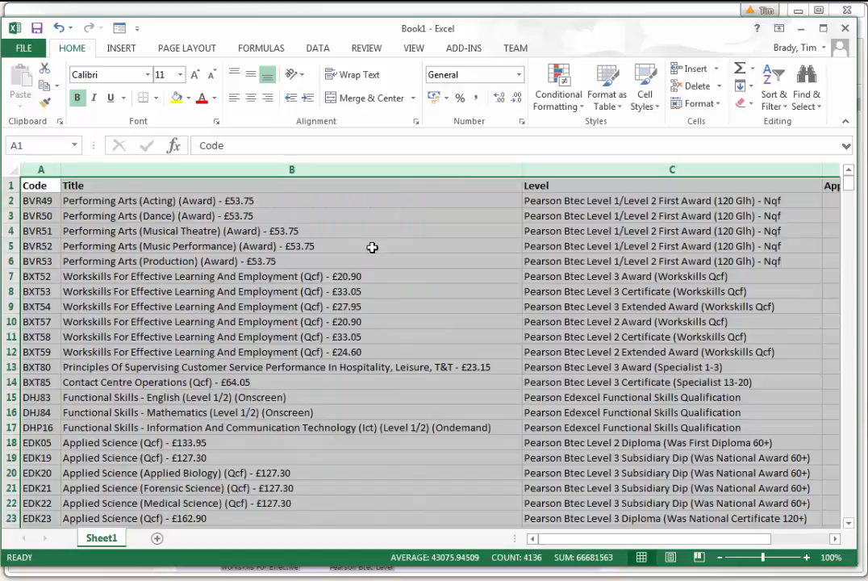
# Select a qualification title and scroll down past row 440 to check the widened pasted list
pyautogui.click(290, 261)
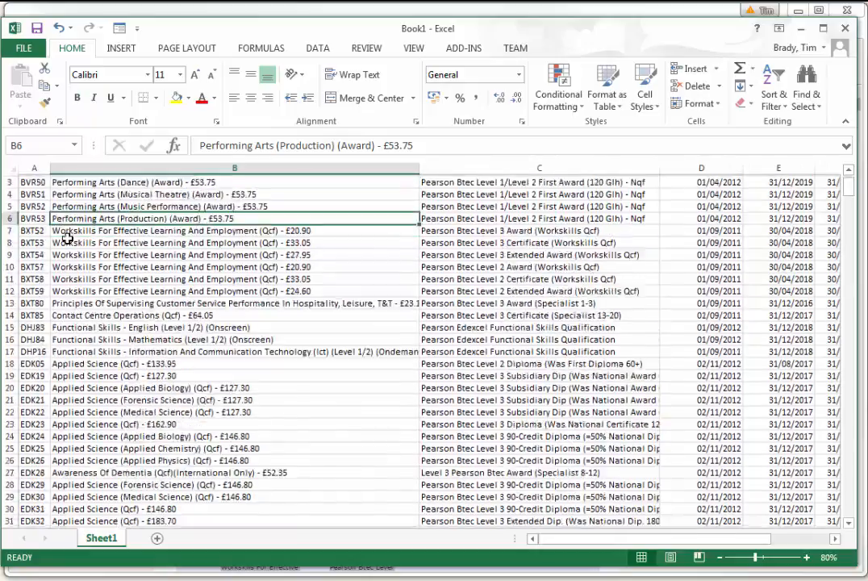
pyautogui.scroll(-3)
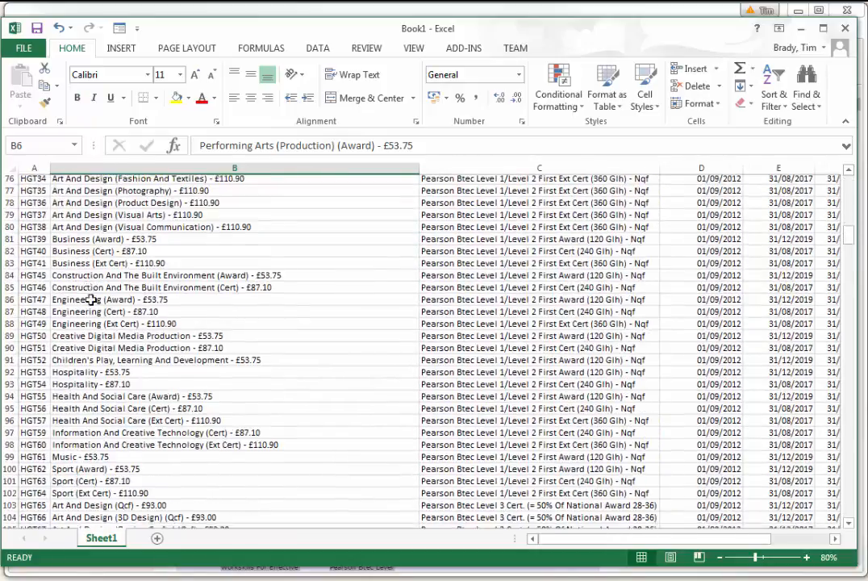
pyautogui.scroll(-3)
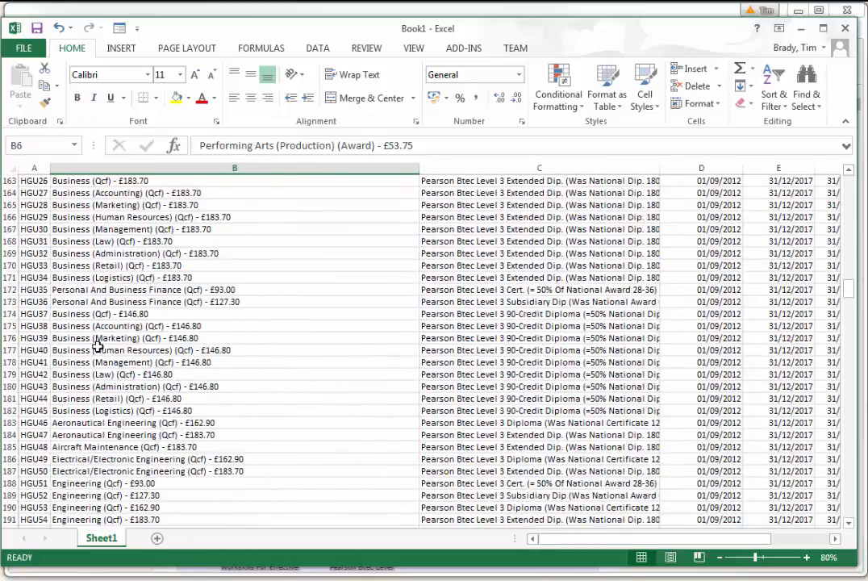
pyautogui.scroll(-3)
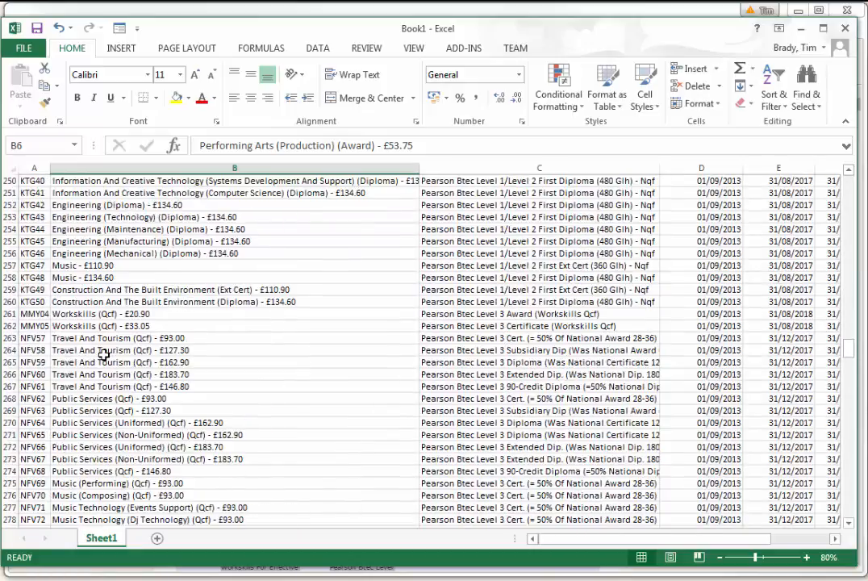
pyautogui.scroll(-3)
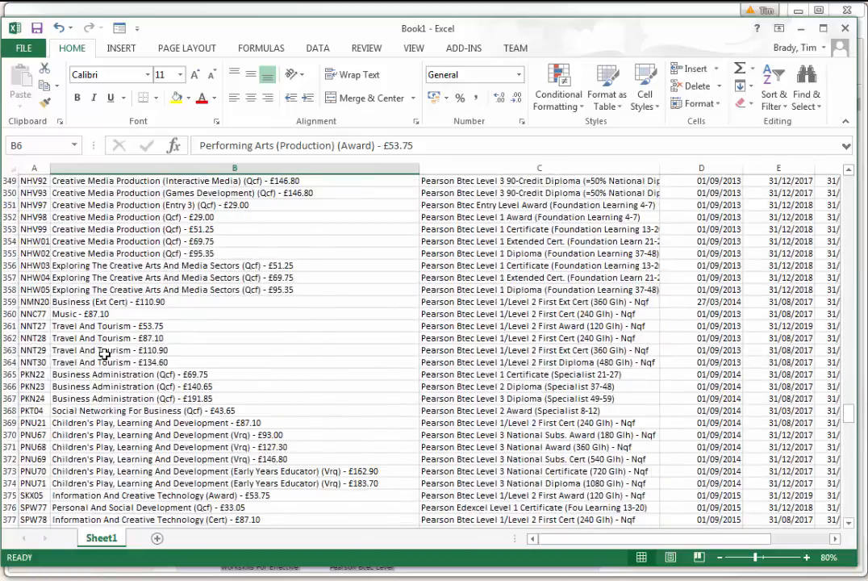
pyautogui.scroll(-3)
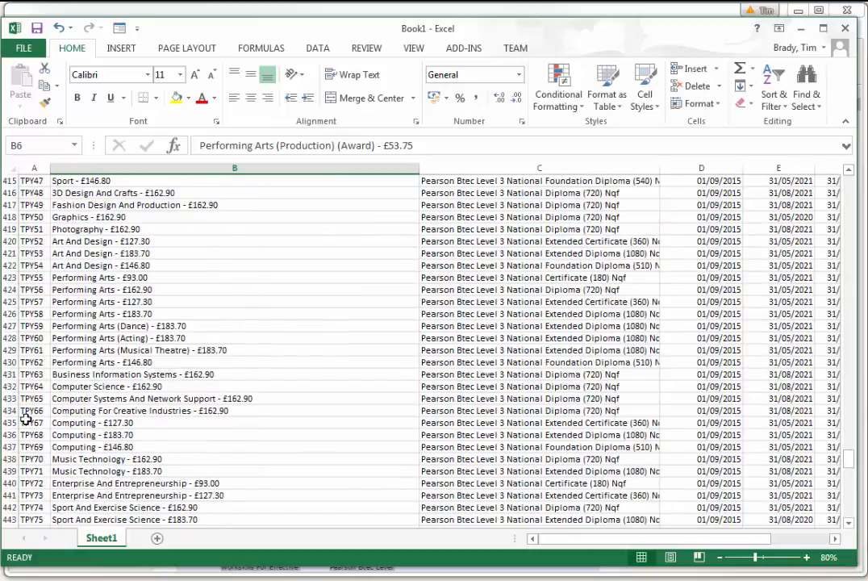
pyautogui.scroll(3)
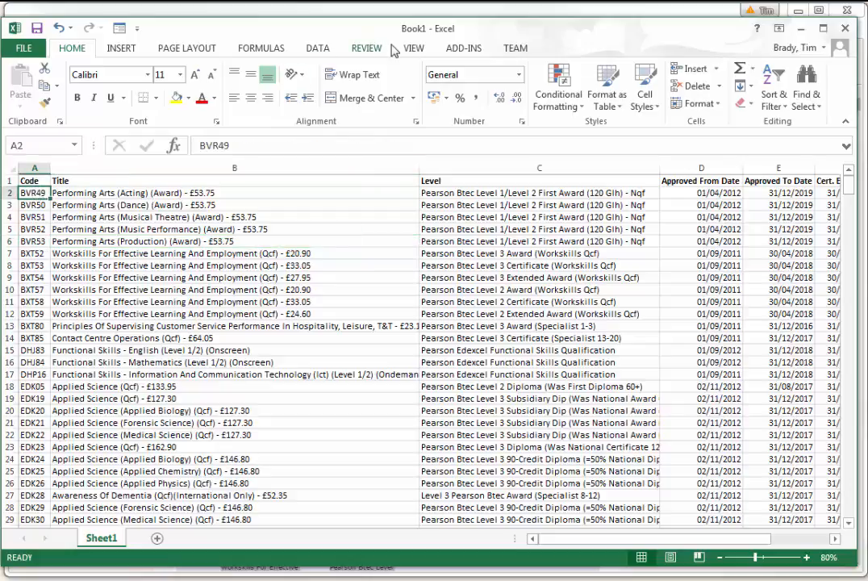
# Freeze the top header row of the programmes list via View > Freeze Panes
pyautogui.click(413, 49)
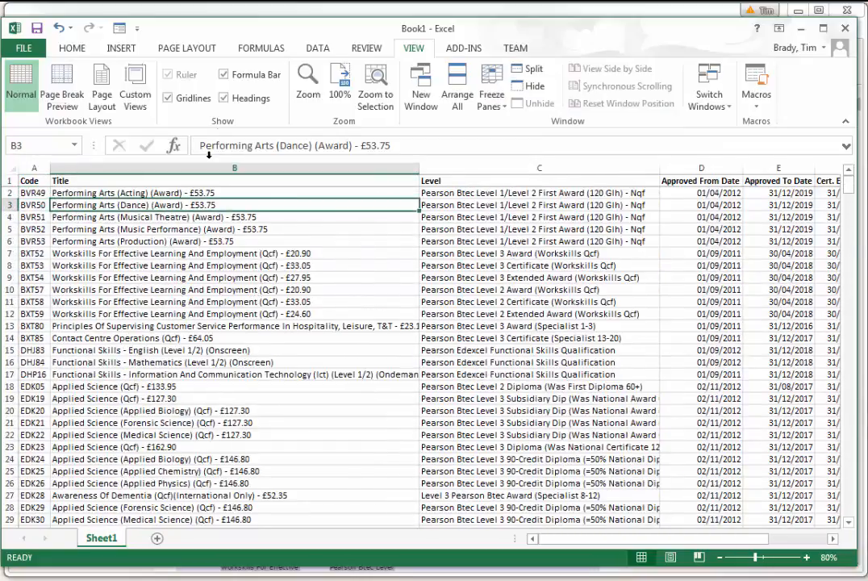
pyautogui.click(316, 48)
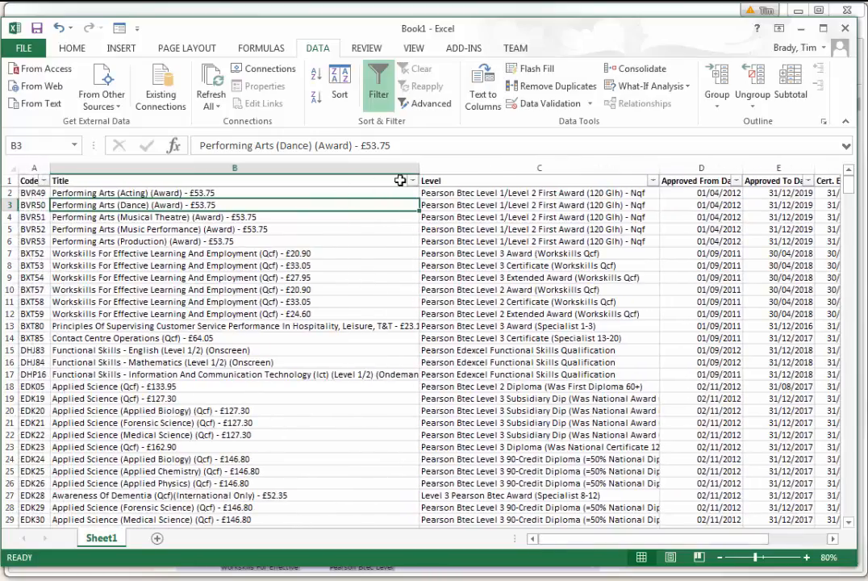
# Filter the Title column to Performing Arts qualifications, leaving 52 of 516 records
pyautogui.click(413, 181)
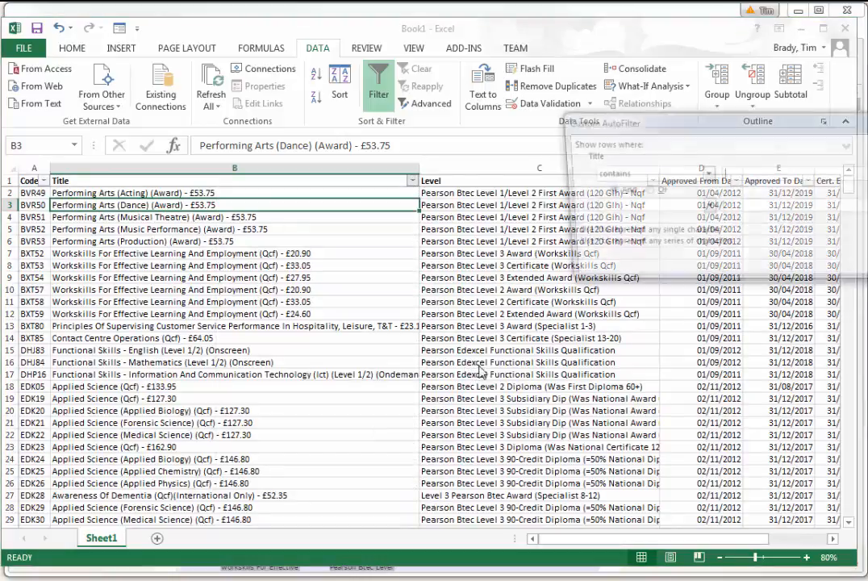
pyautogui.write('pe')
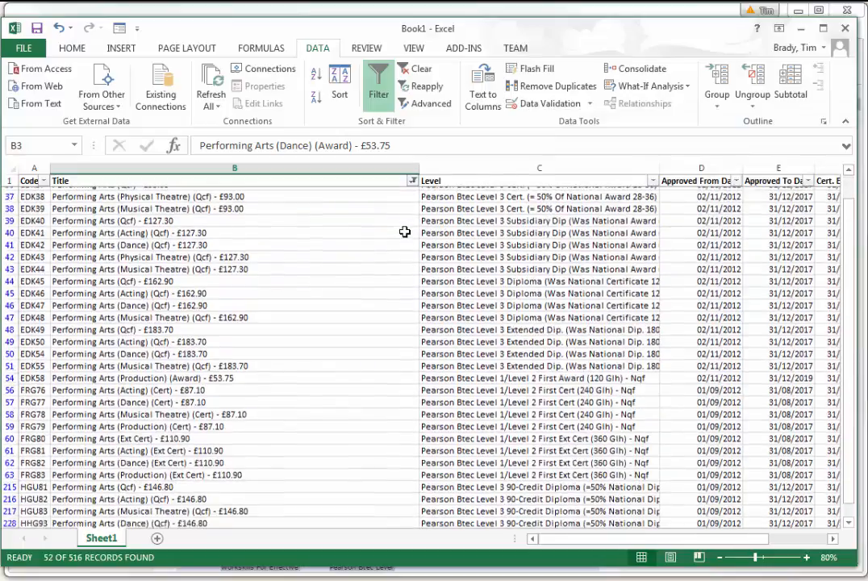
pyautogui.scroll(-3)
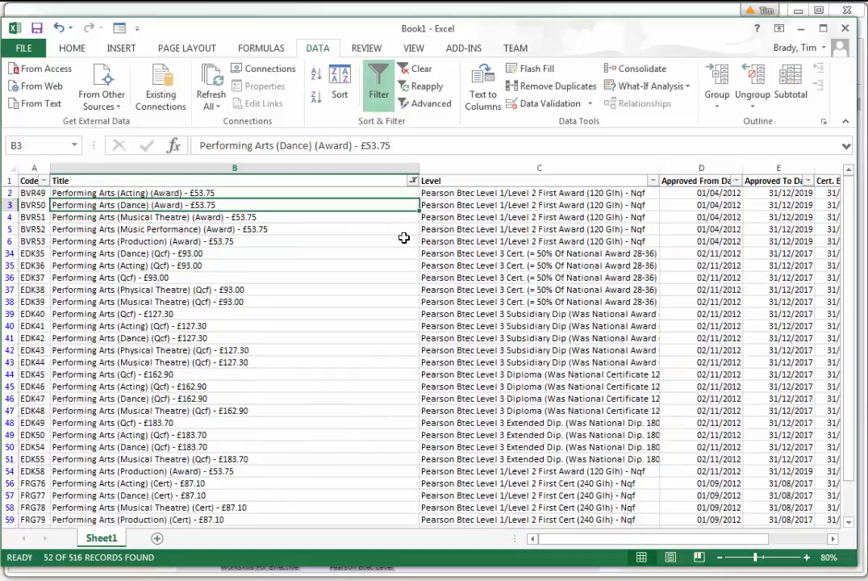
pyautogui.moveTo(386, 203)
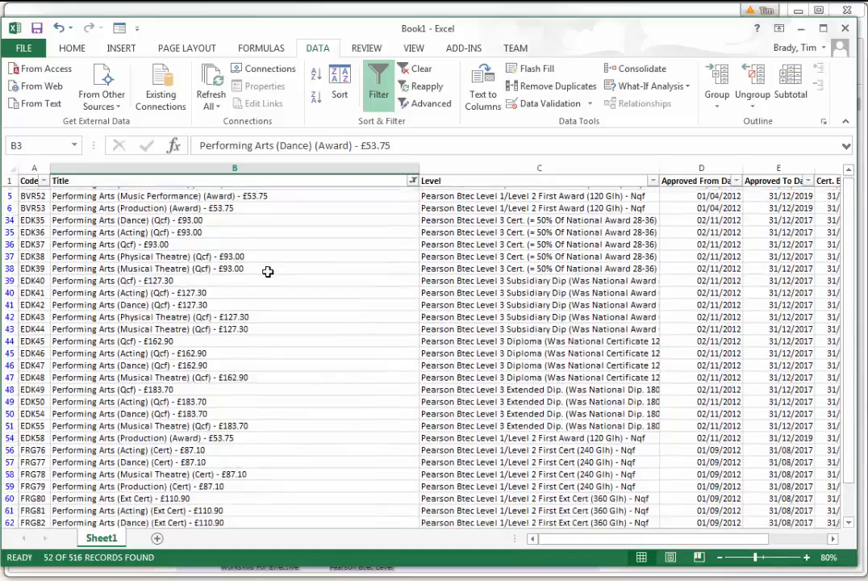
pyautogui.scroll(-3)
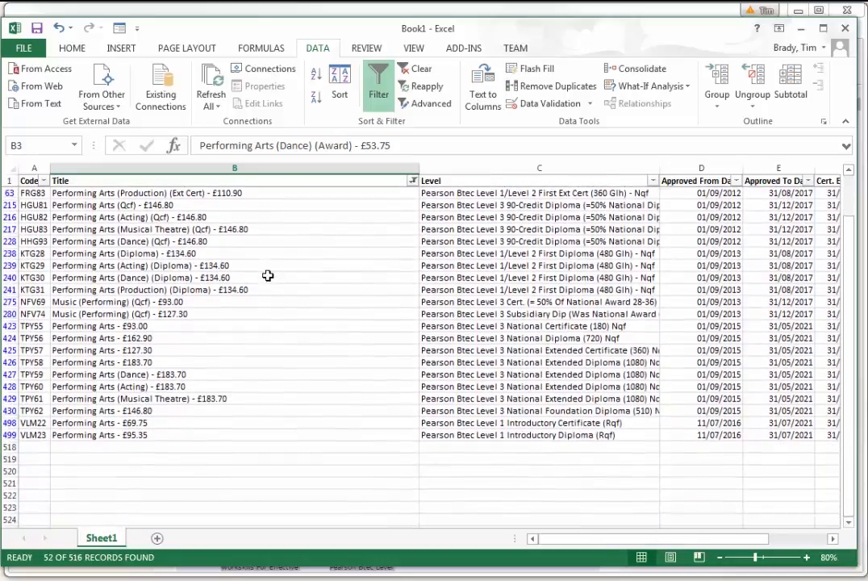
pyautogui.moveTo(330, 364)
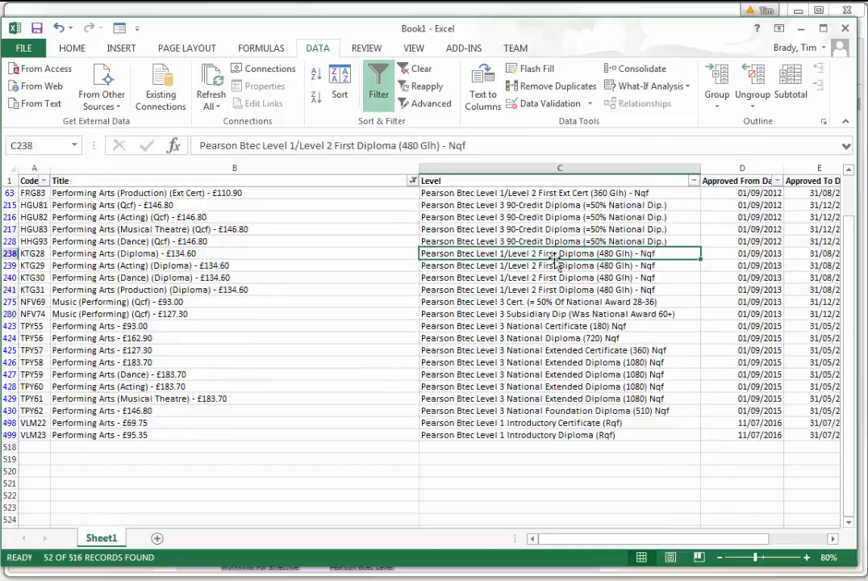
pyautogui.moveTo(176, 282)
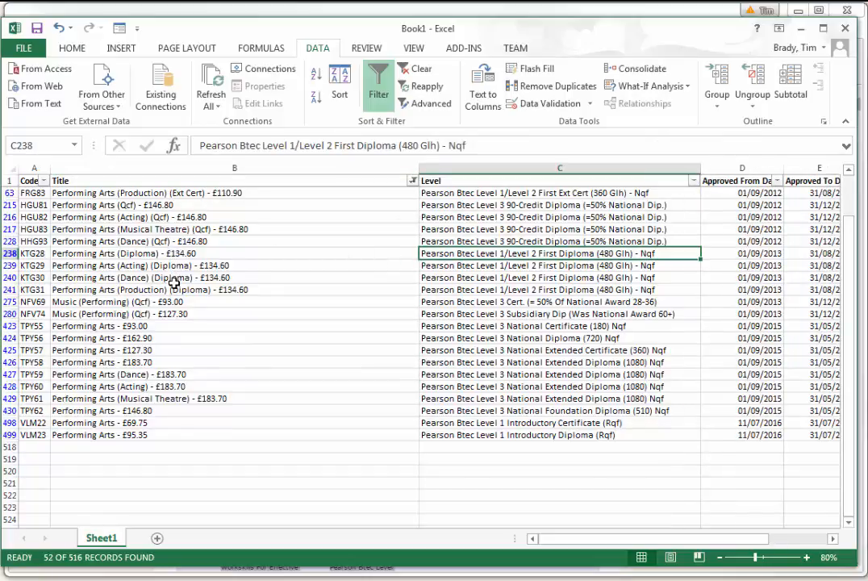
pyautogui.click(539, 264)
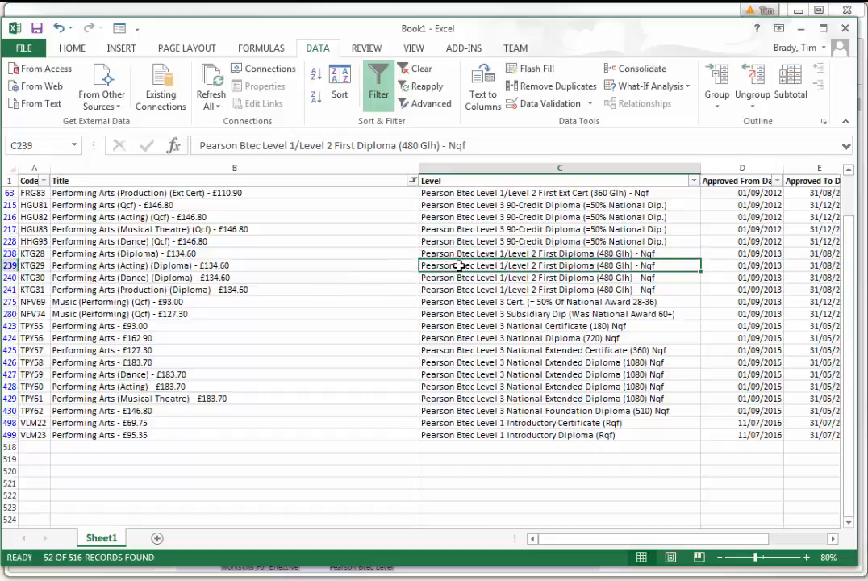
pyautogui.moveTo(568, 278)
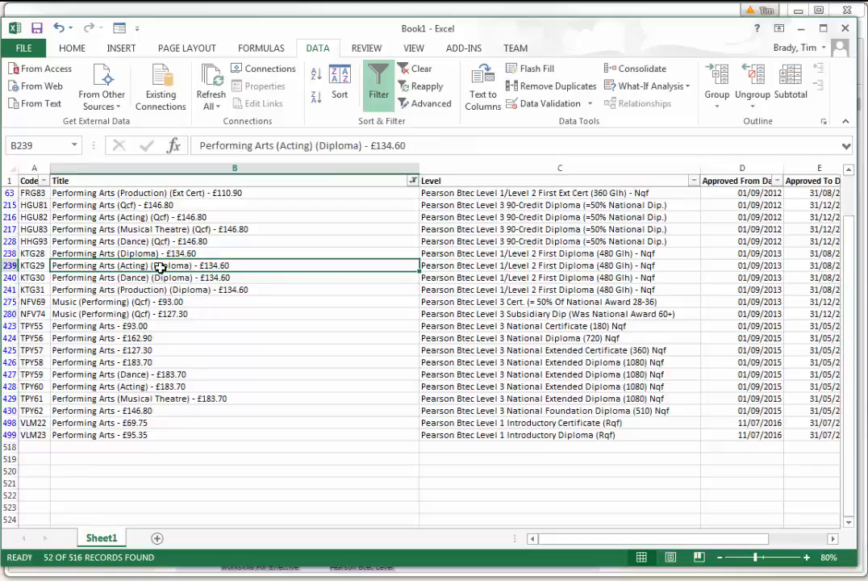
pyautogui.moveTo(252, 264)
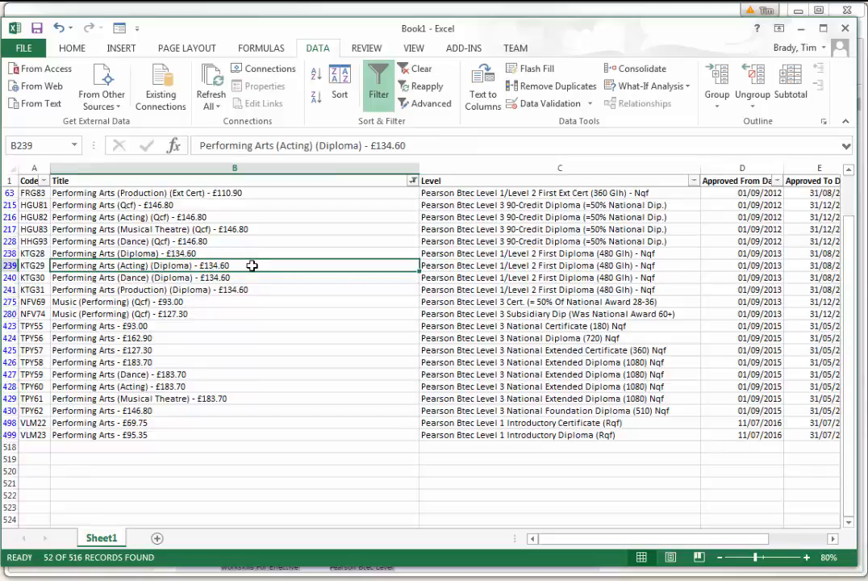
pyautogui.moveTo(274, 264)
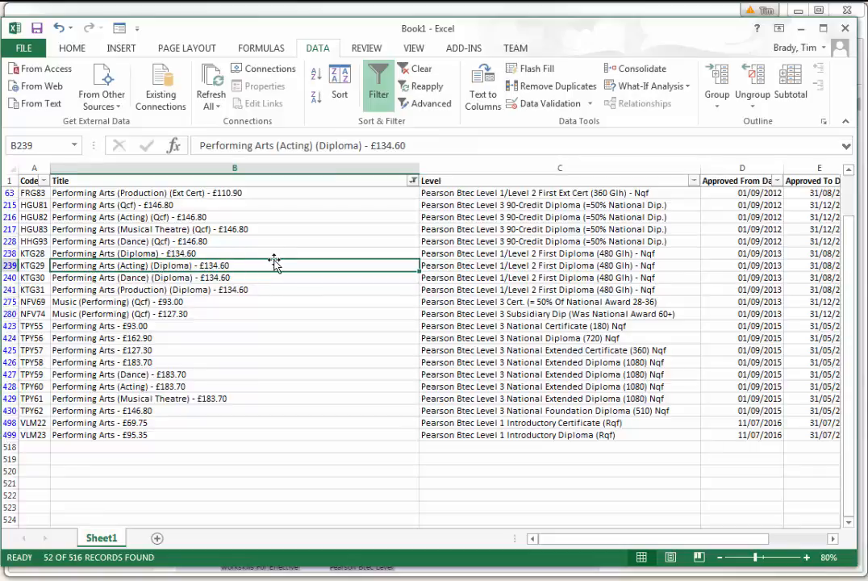
pyautogui.moveTo(271, 265)
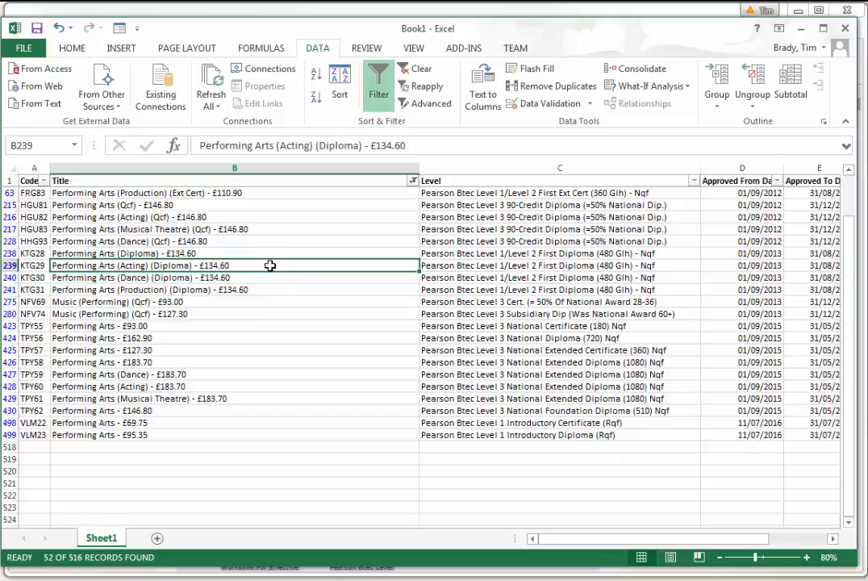